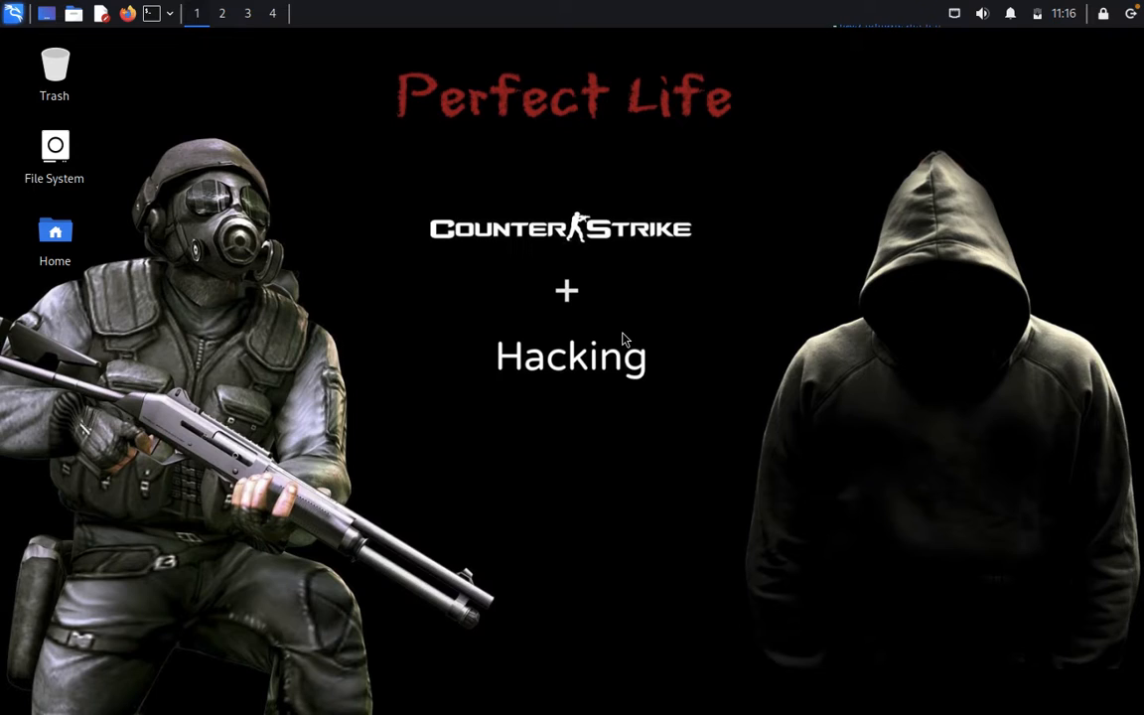
mouse_move(183, 58)
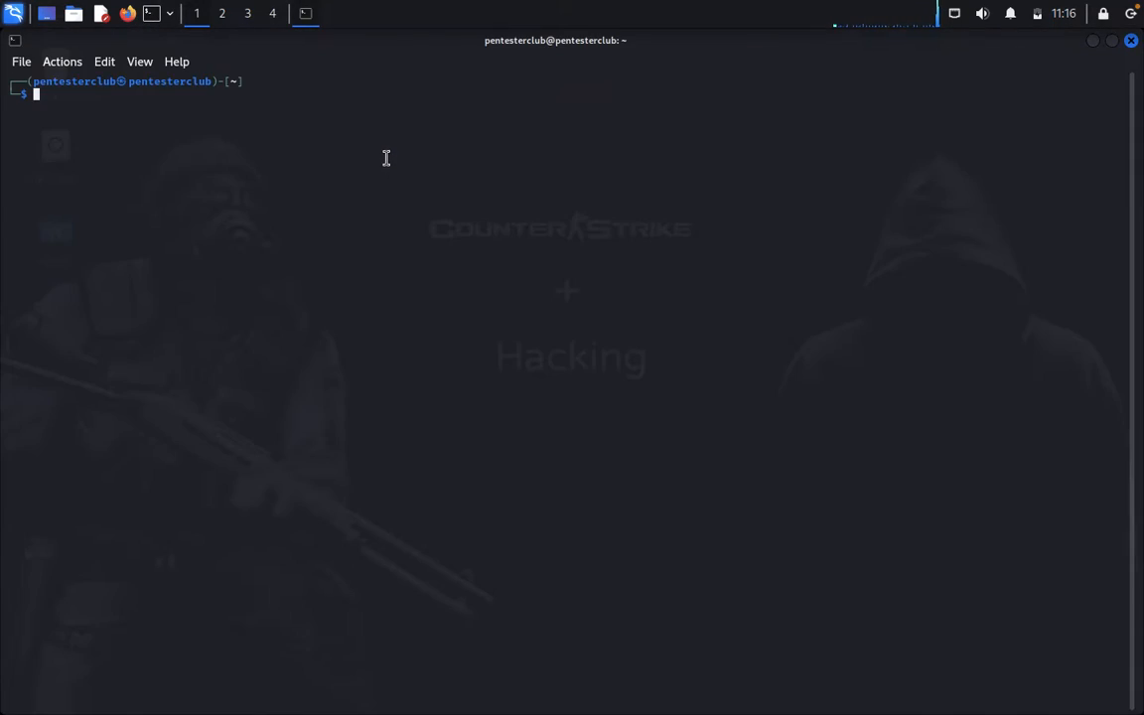
Step: Clone Sn1r/Forbidden-Buster from GitHub, enter its folder and pip3 install requirements.txt
type("git clone https://github.com/Sn1r/Forbidden-Buster.git")
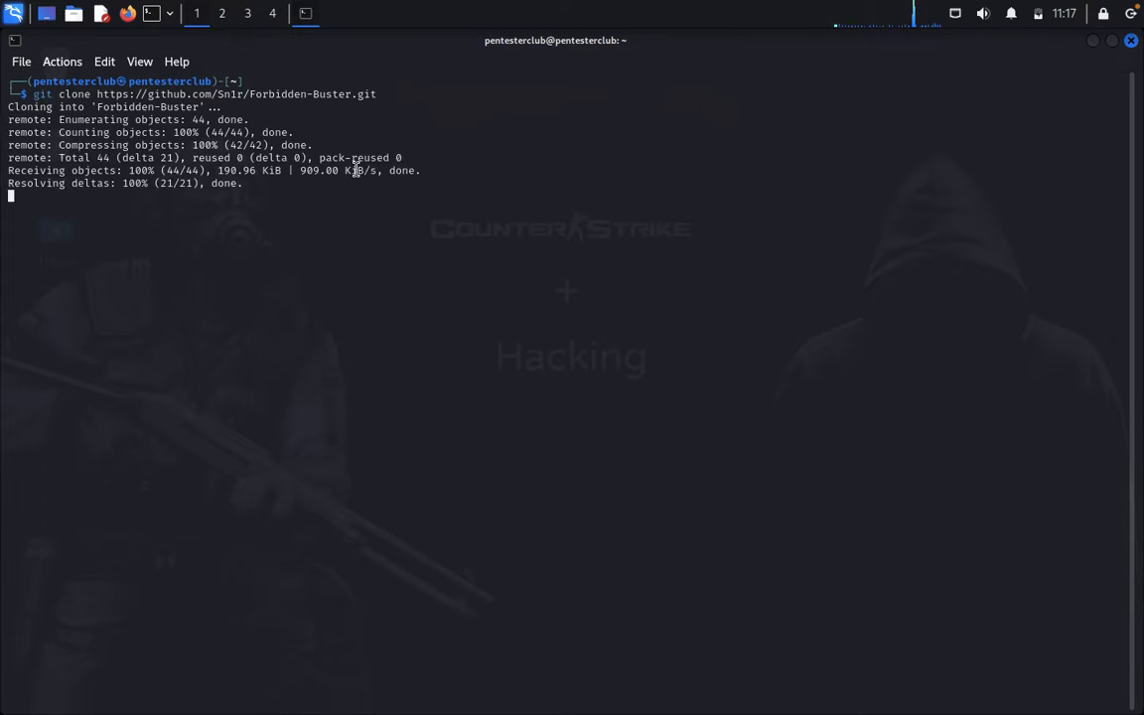
type("cd Forbidden-Buster")
type("ls")
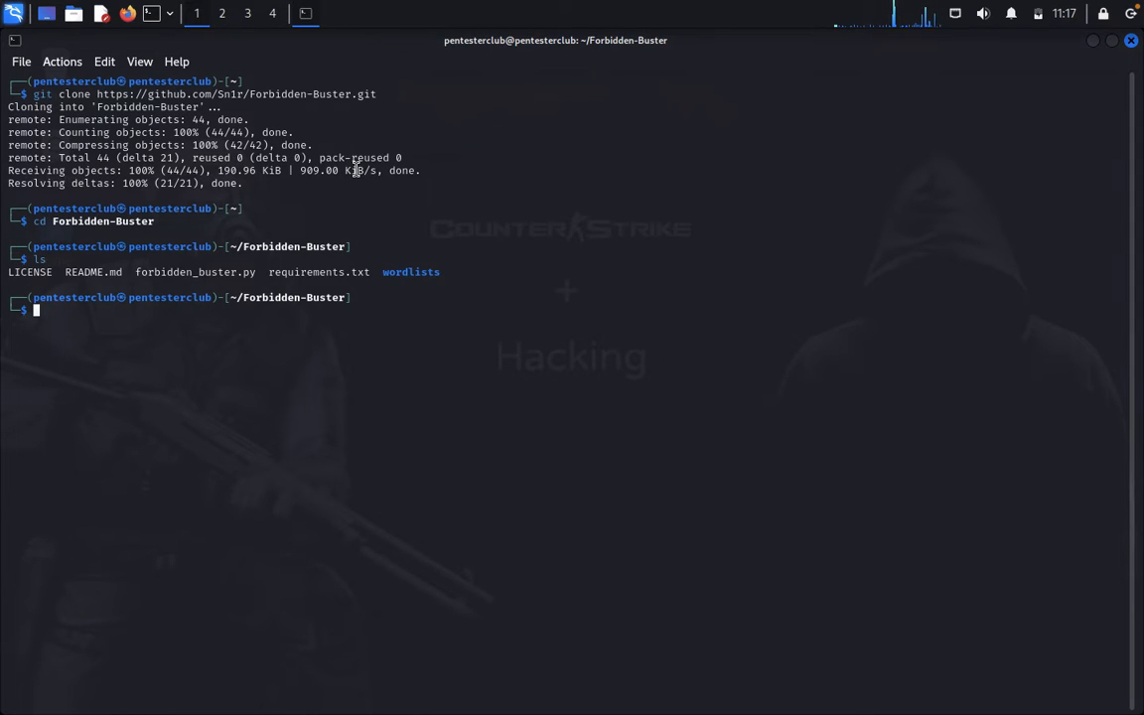
type("pip3 install -r requirements.txt")
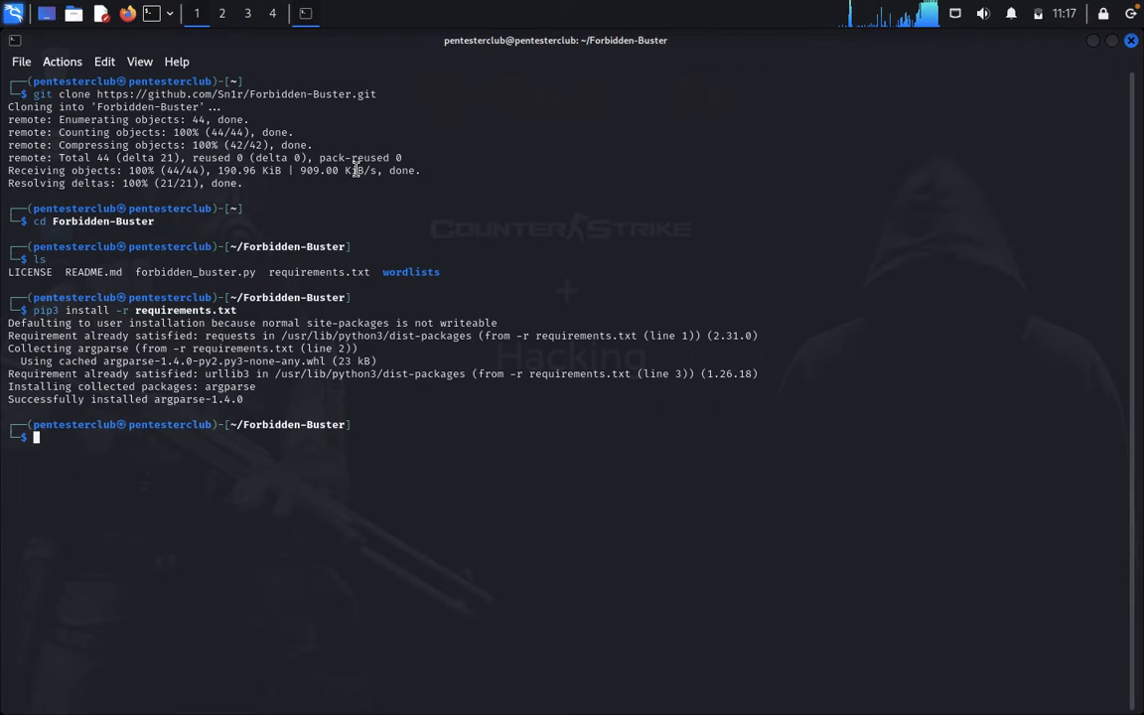
Step: Run forbidden_buster.py --help to list its URL, method, header, data, proxy and rate-limit options
type("python3 forbidden_buster.py --url https://google.com")
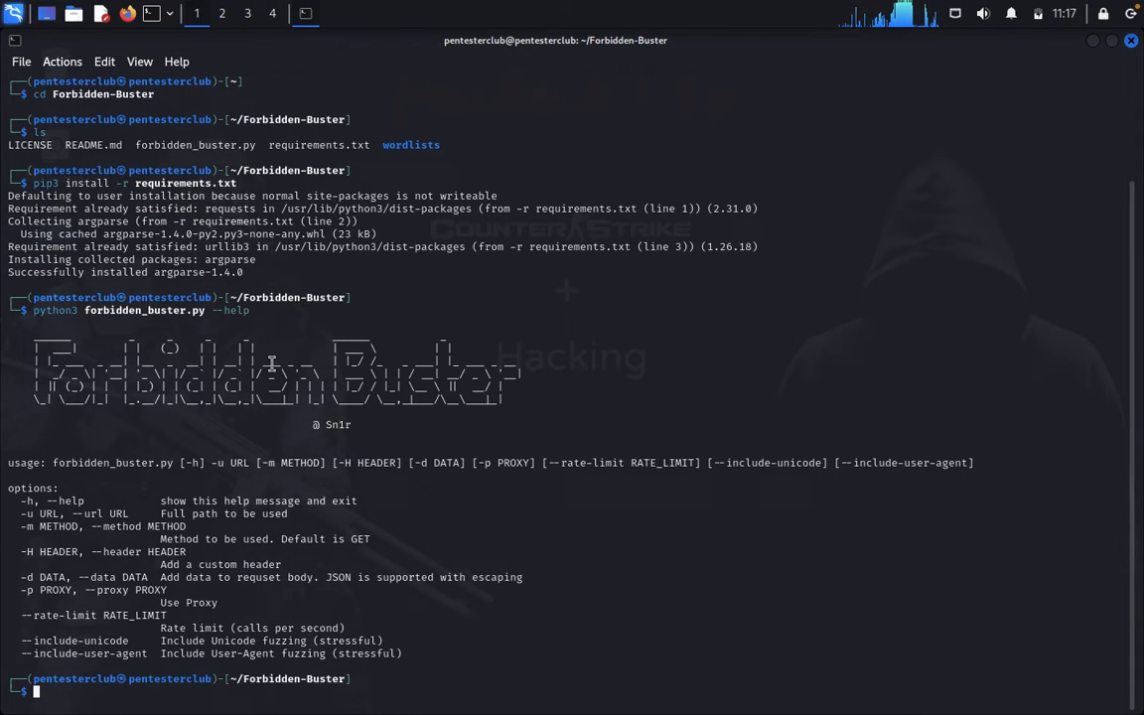
mouse_move(173, 500)
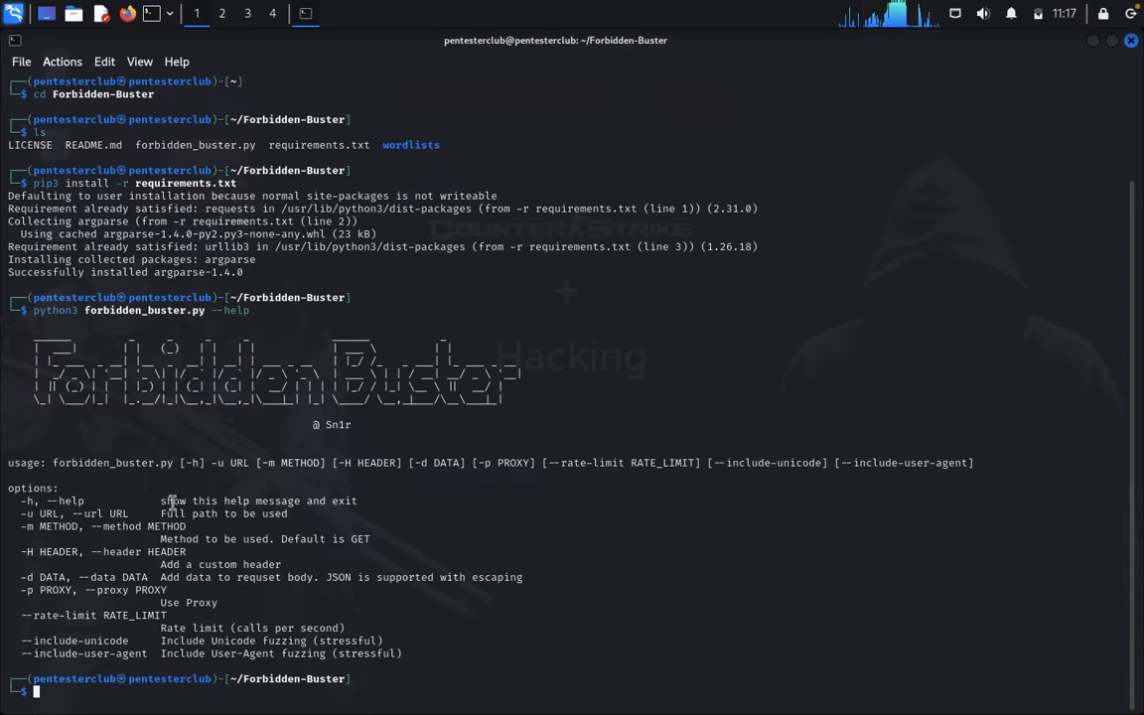
mouse_move(290, 512)
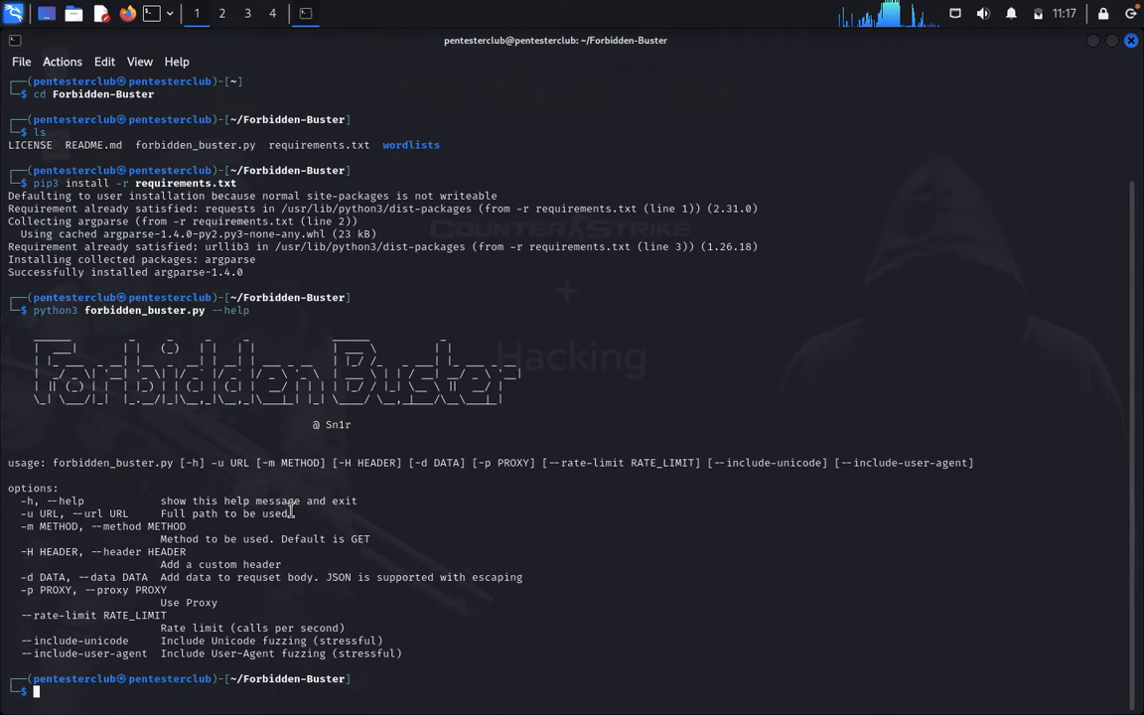
type("python3 forbidden_buster.py --help")
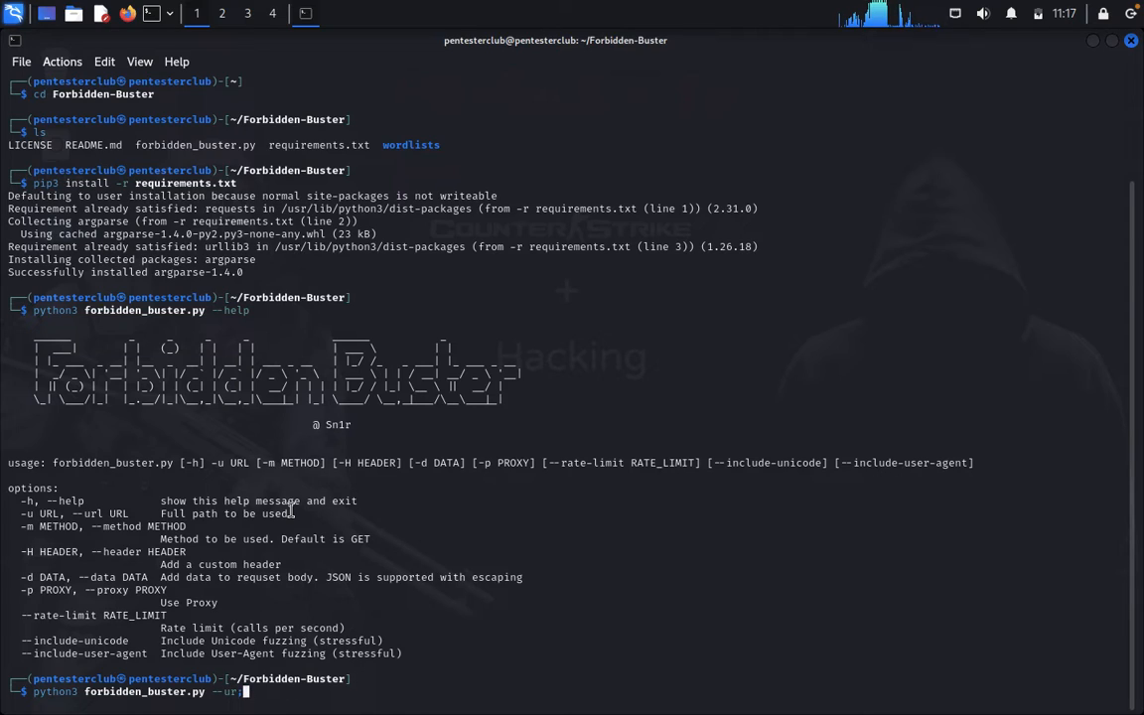
type("https://google.com")
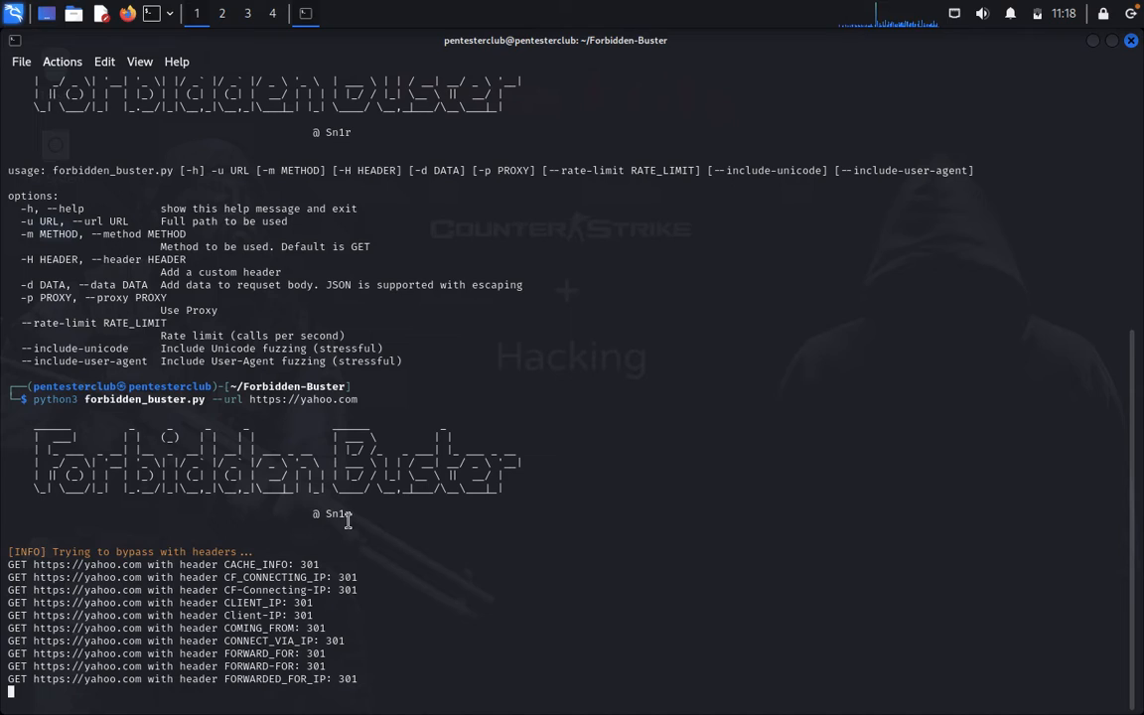
scroll("down", 3)
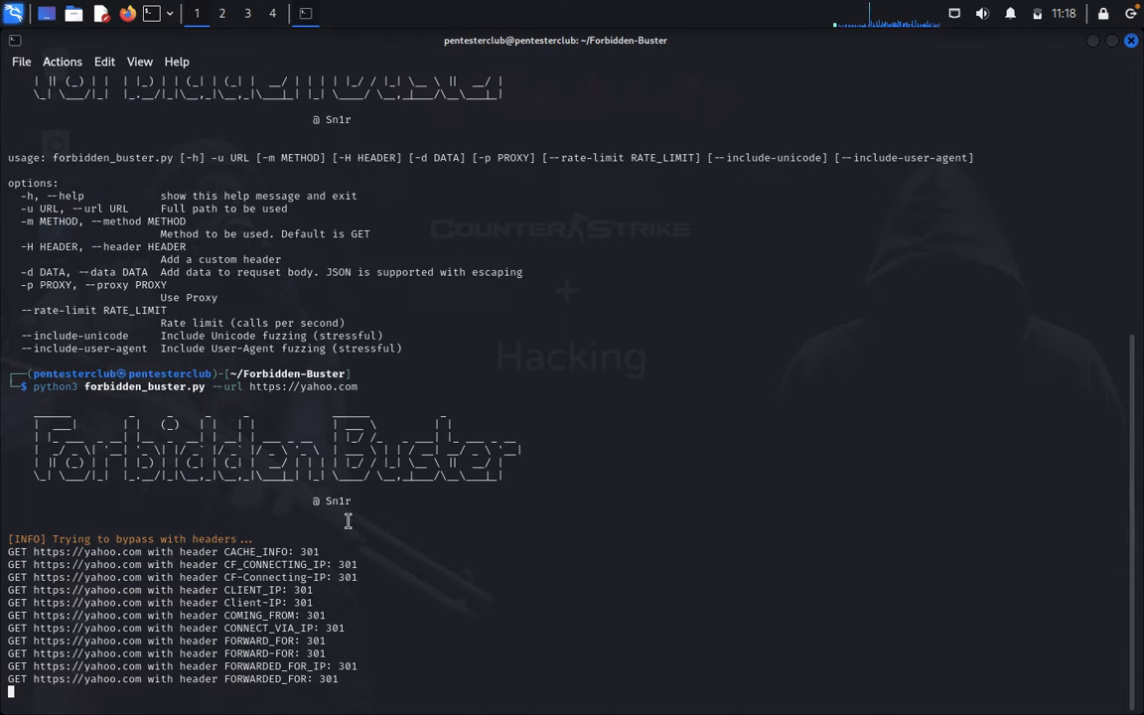
scroll("down", 3)
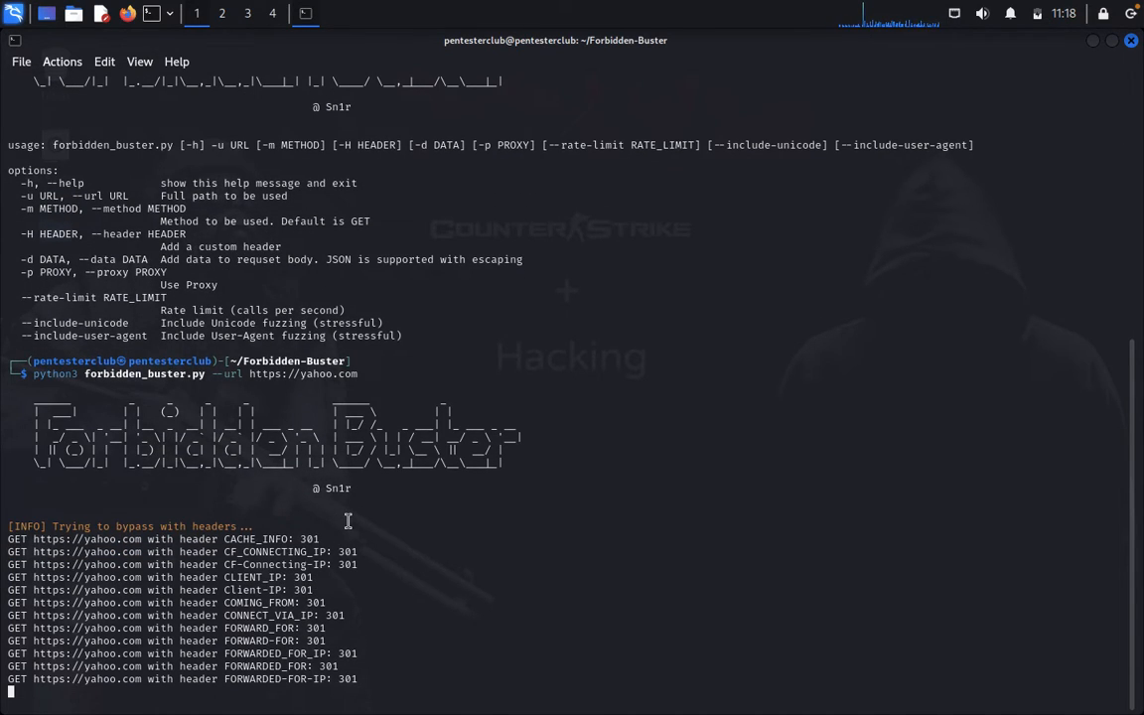
scroll("down", 3)
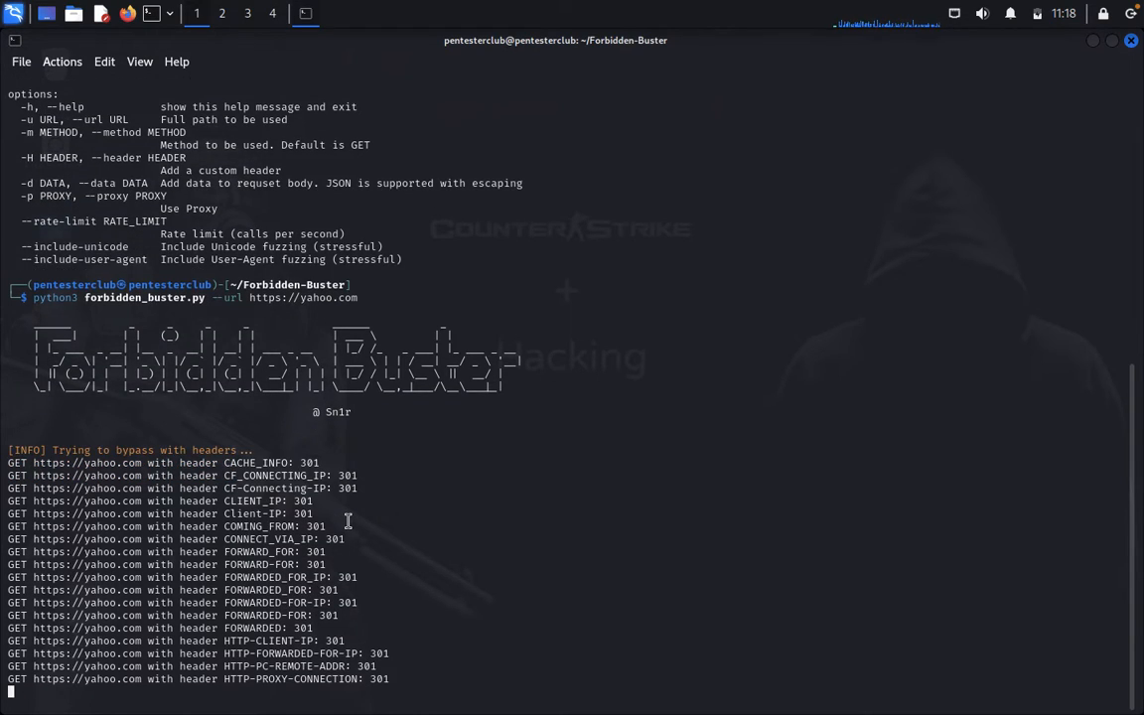
scroll("down", 3)
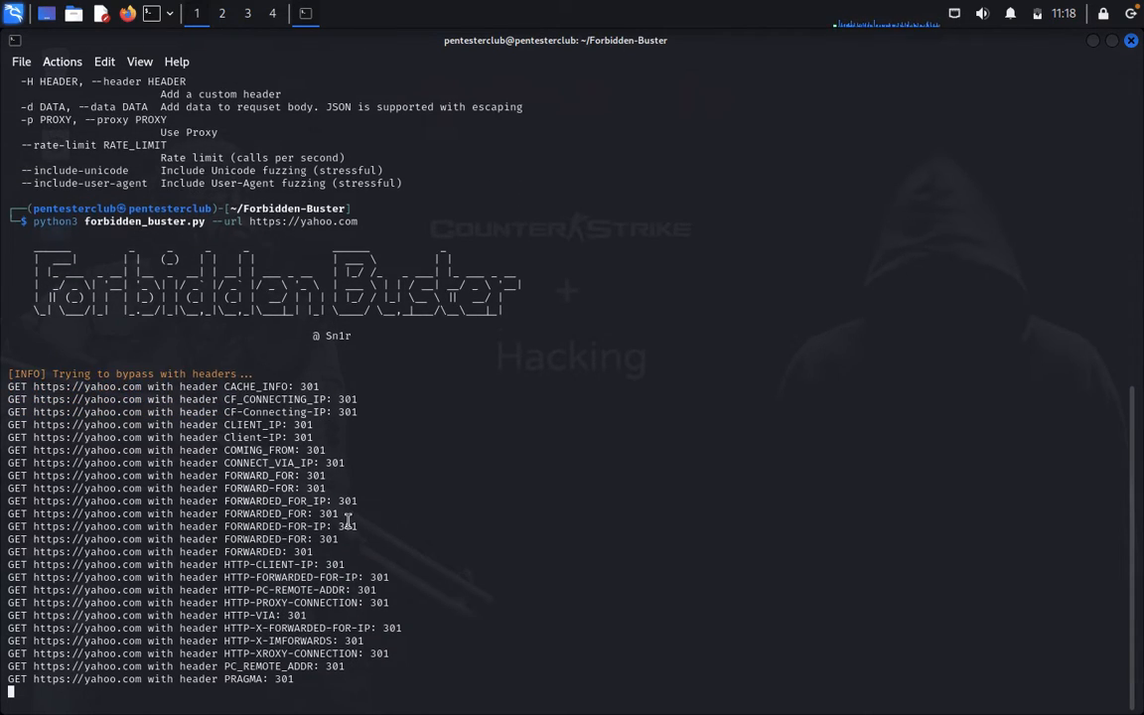
scroll("down", 3)
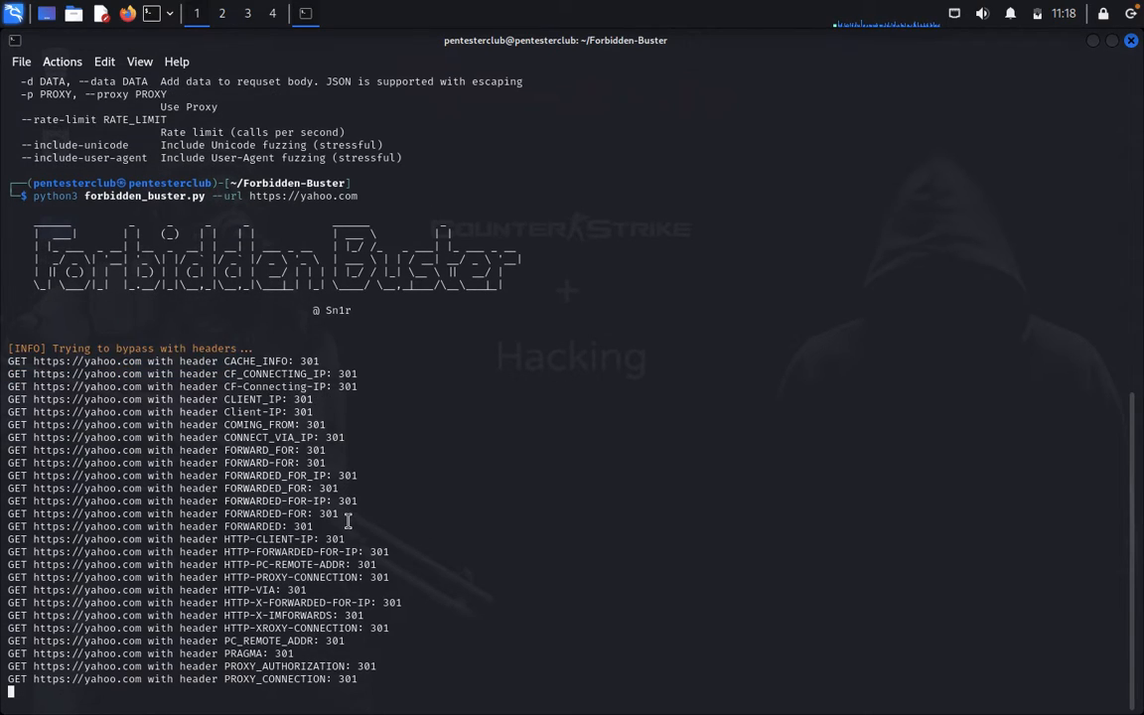
scroll("down", 3)
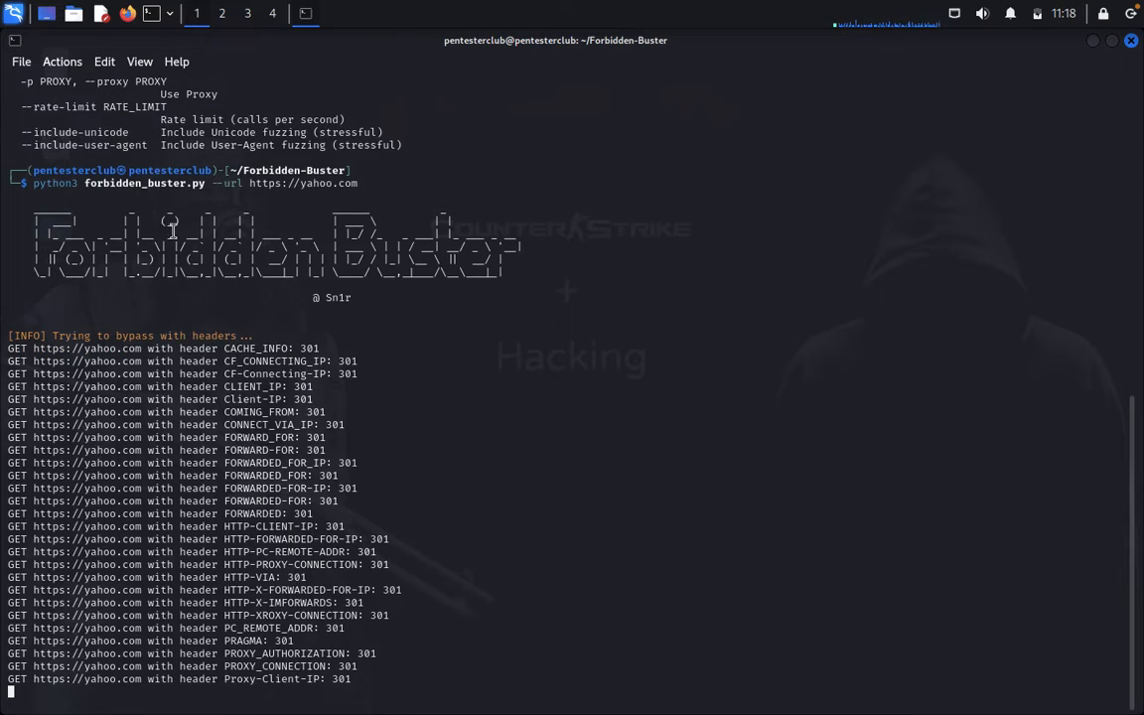
Step: Start a second terminal tab via File > New Tab, clear it and show forbidden_buster.py --help there
left_click(24, 59)
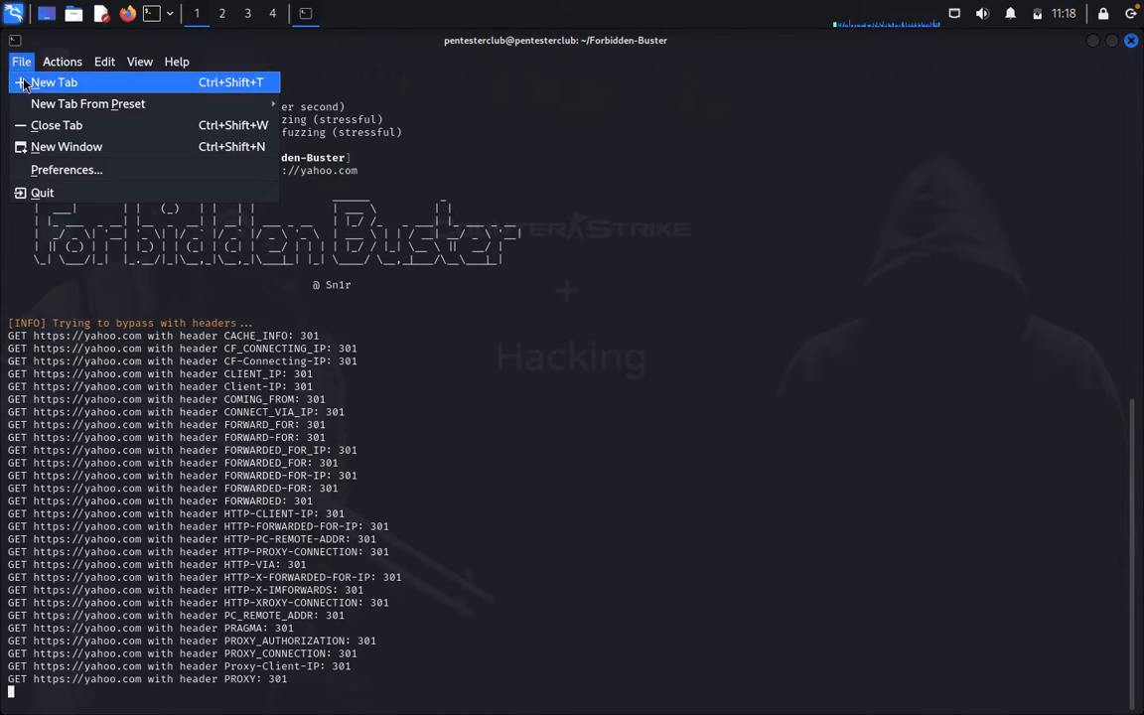
left_click(51, 76)
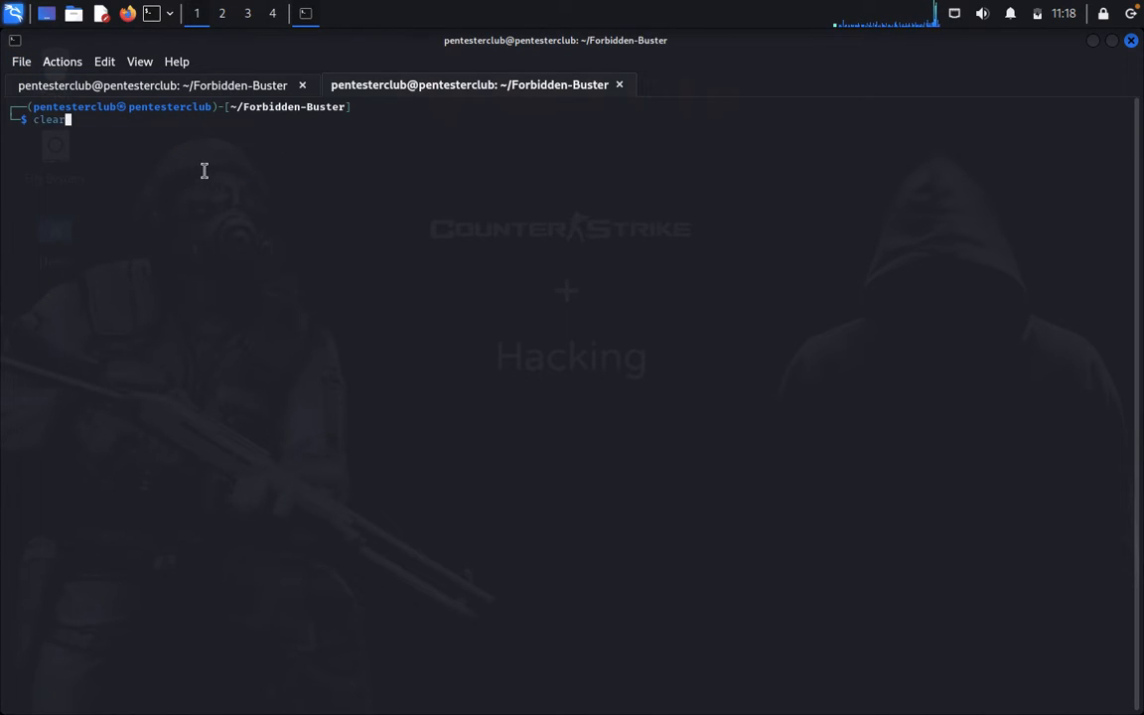
key("Return")
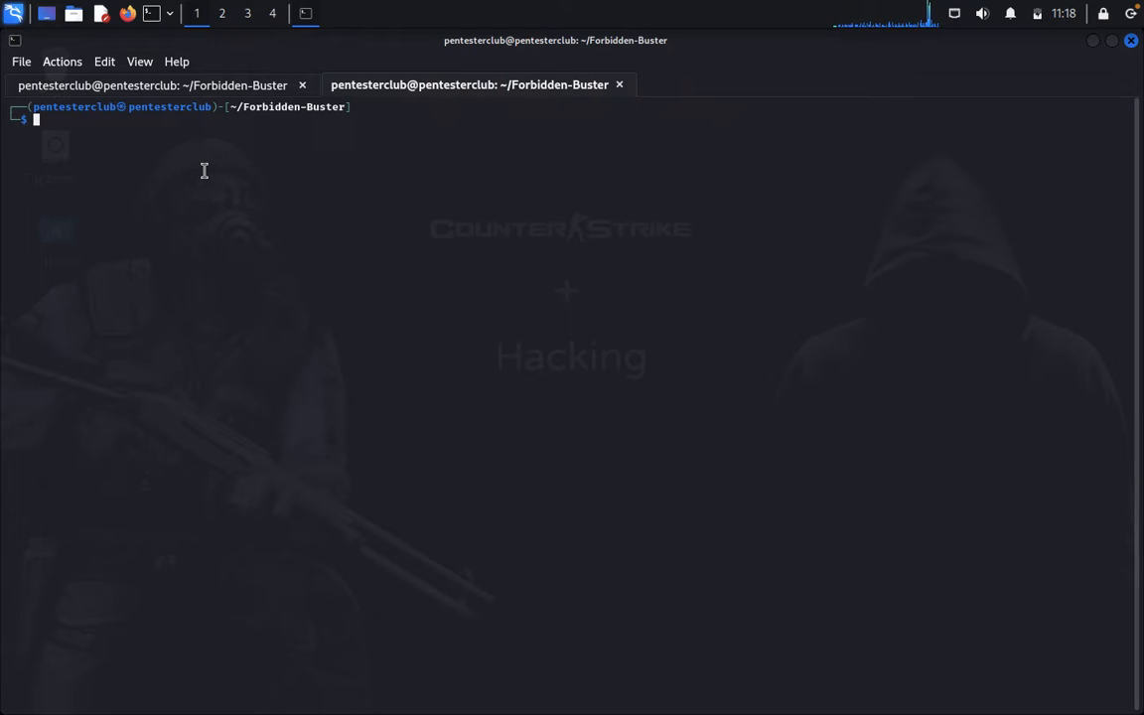
type("python3 forbidden_buster.py --url https://google.com")
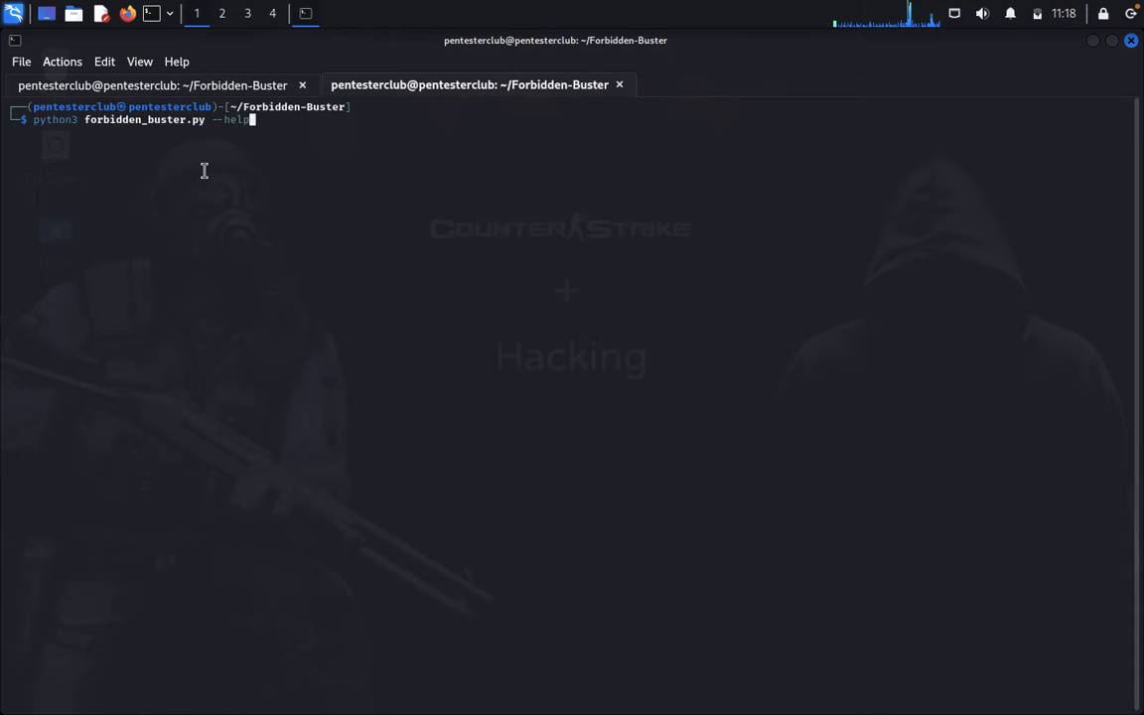
key("Return")
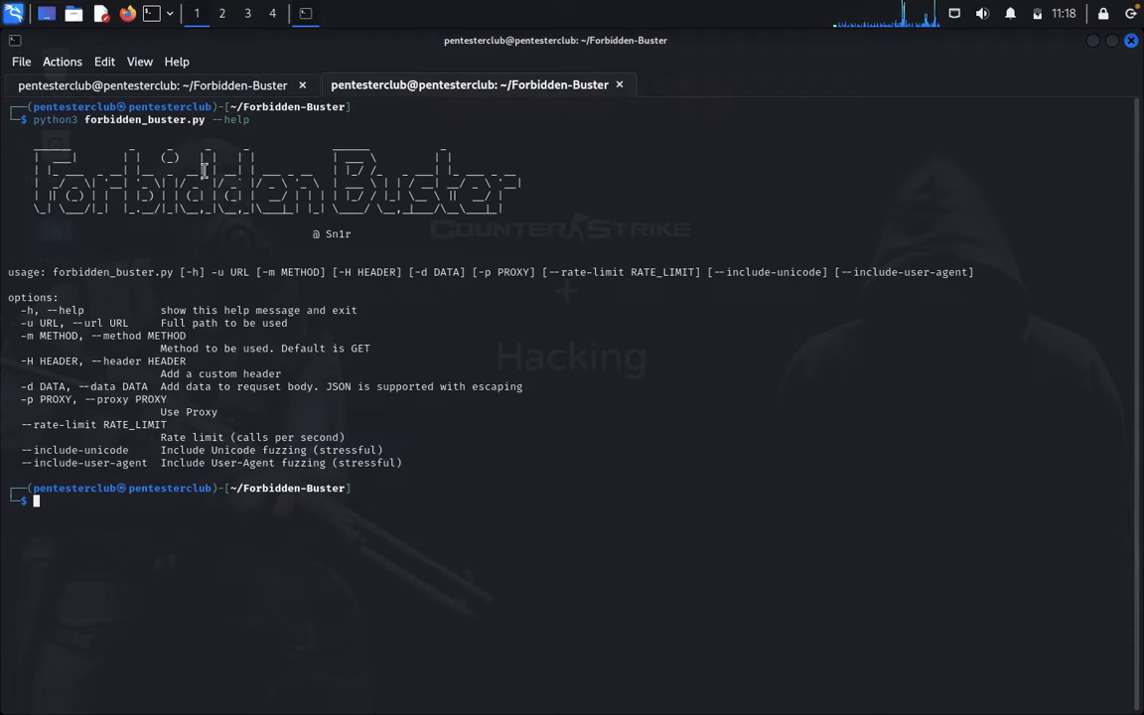
mouse_move(163, 455)
type("python3 forbidden_buster.py --url https://t")
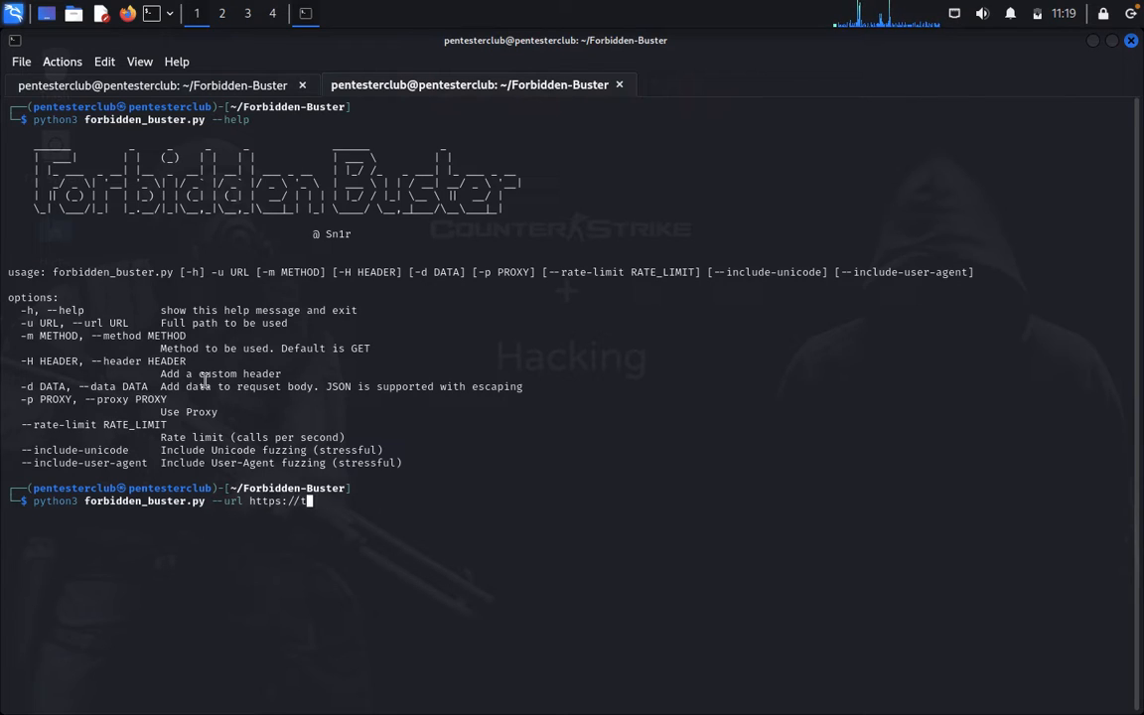
type("ryhack")
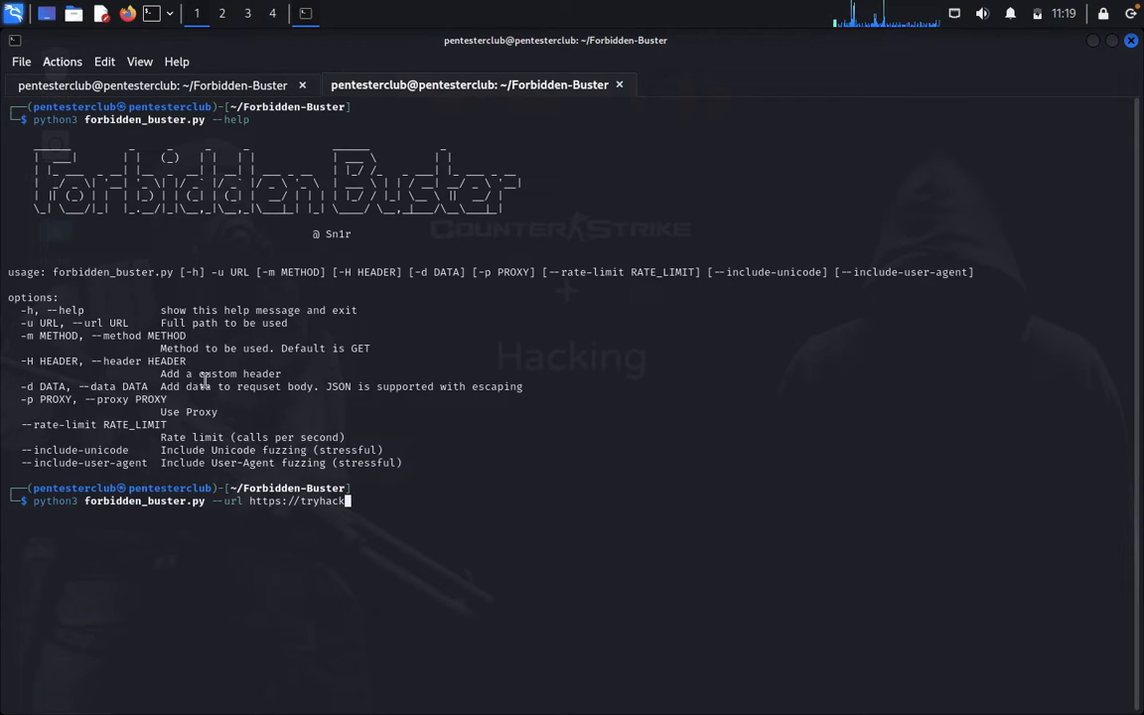
type("me.com")
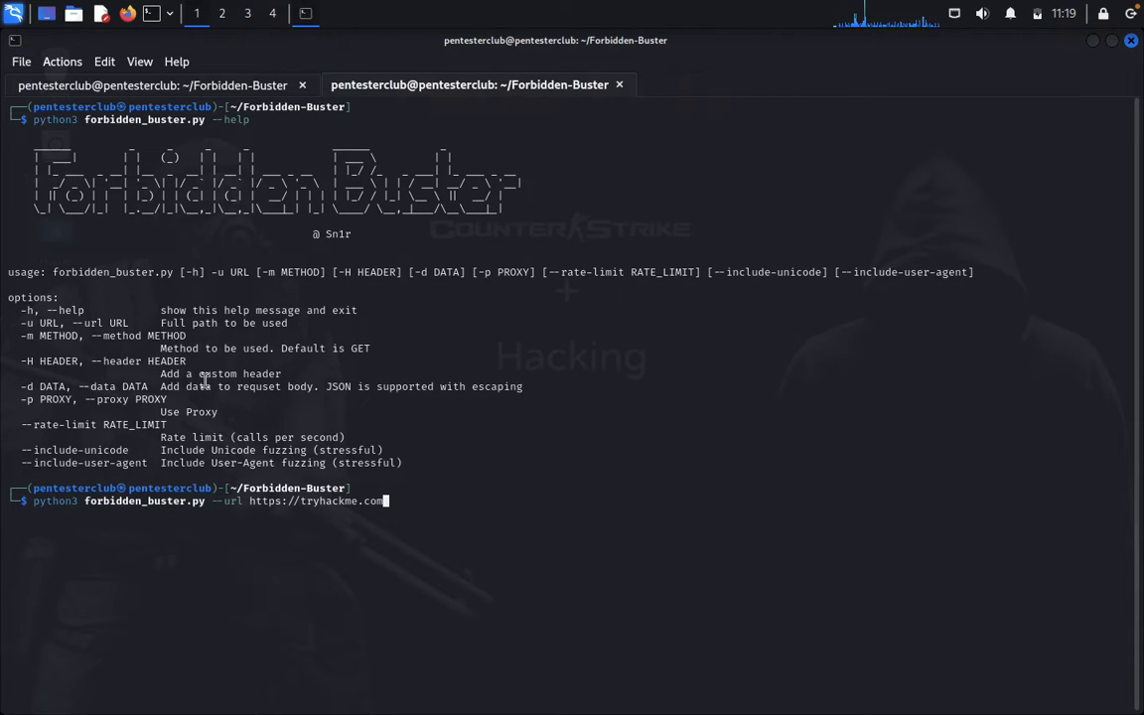
type("/")
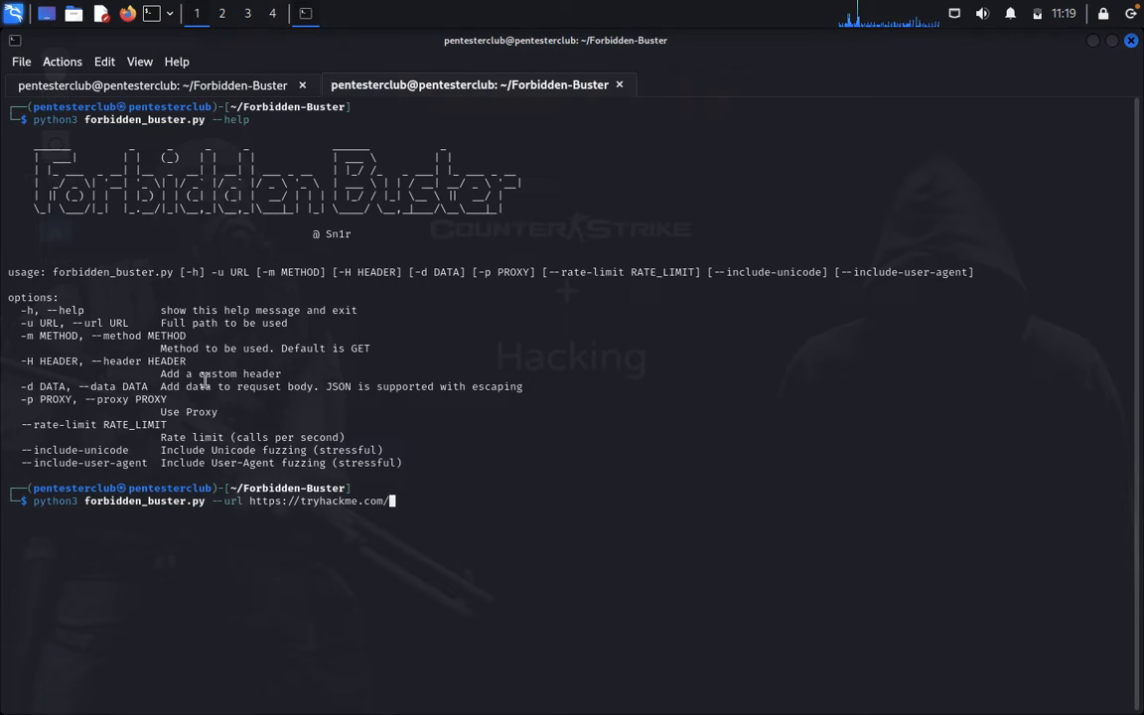
type("learn")
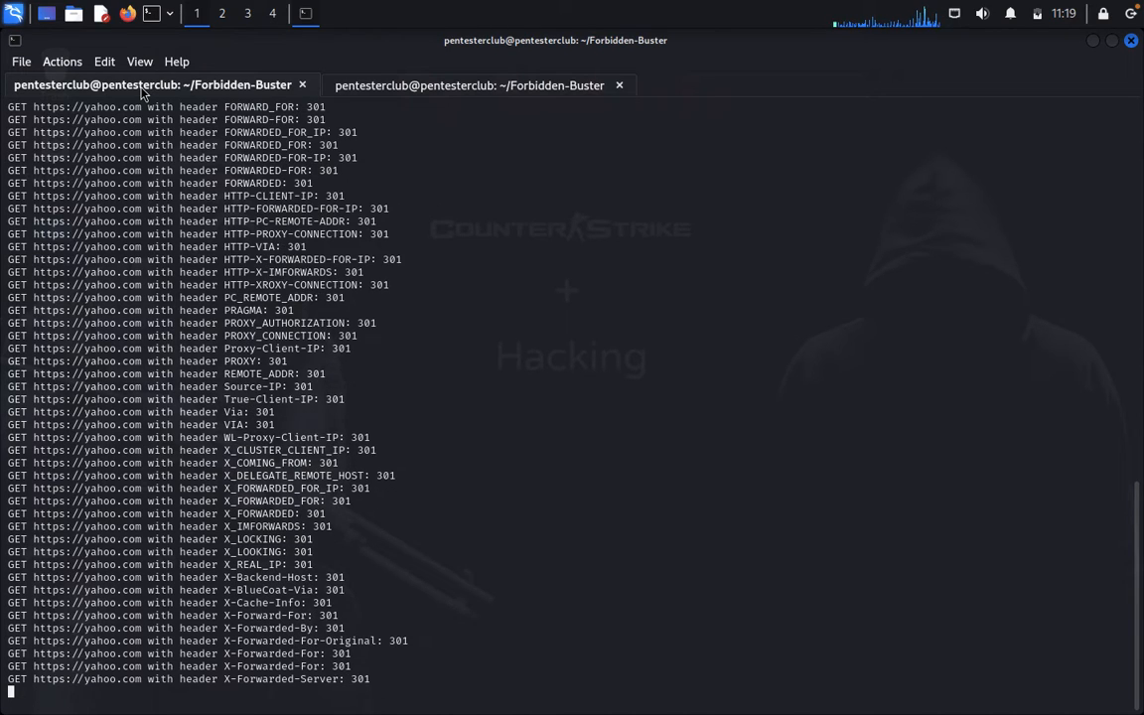
scroll("down", 3)
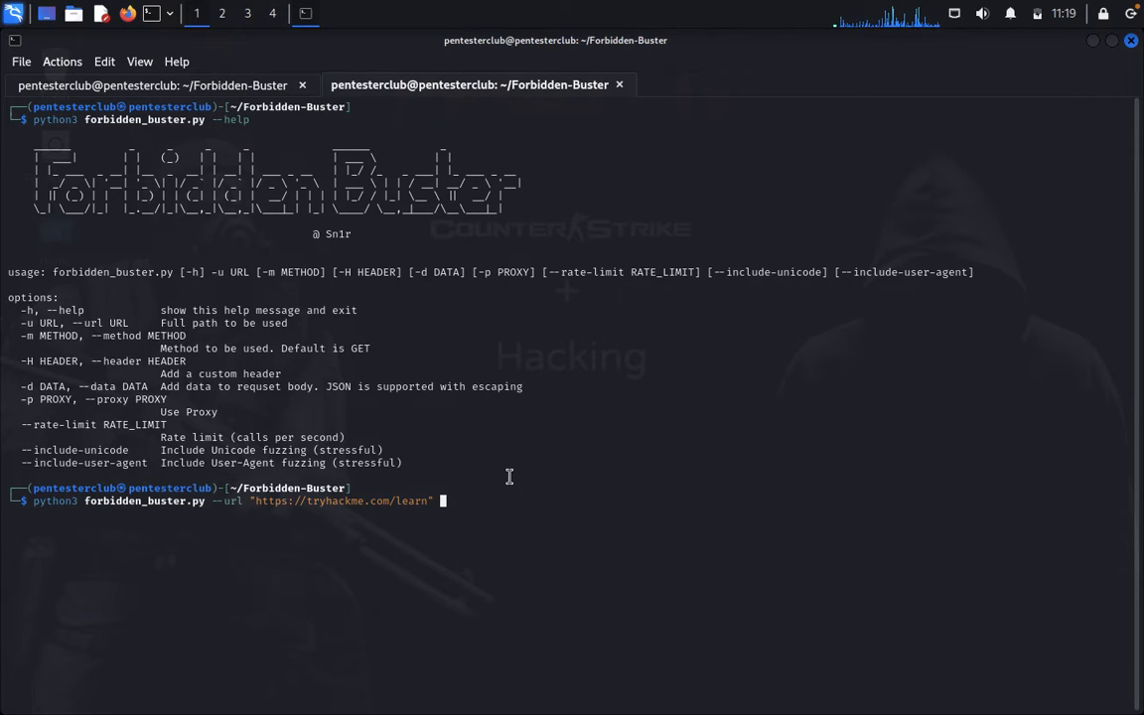
Step: Append --method POST and --header "Authorization: Bearer XXX" to the command
type("--")
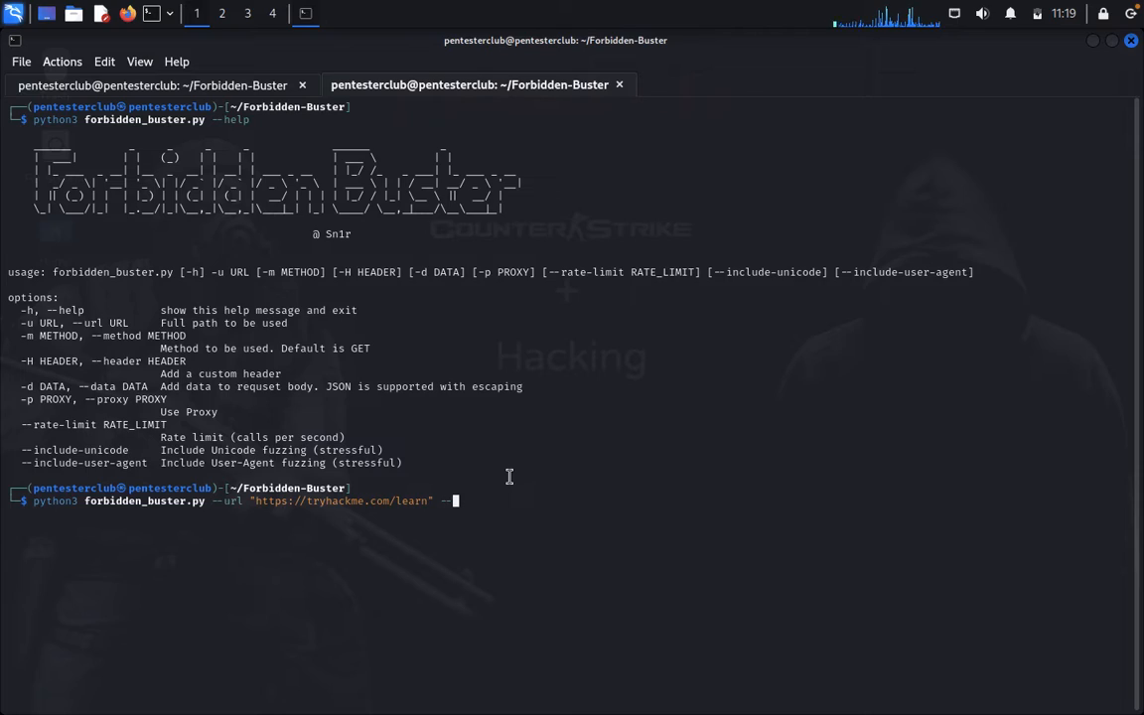
type("method")
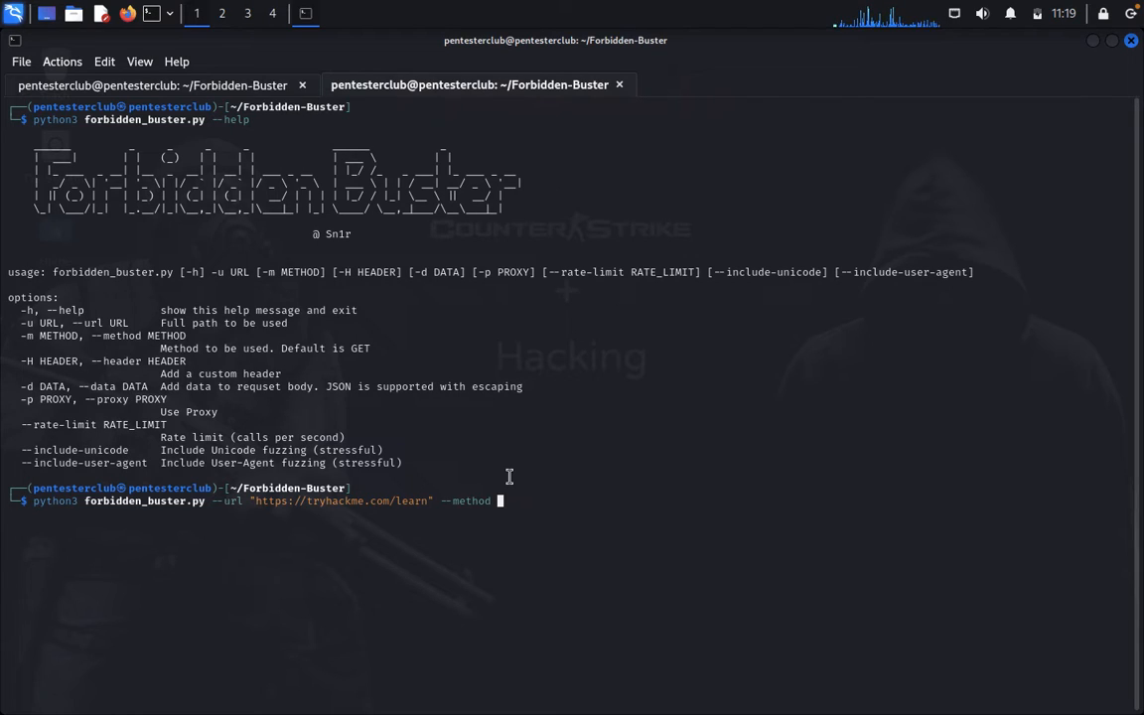
type("POST")
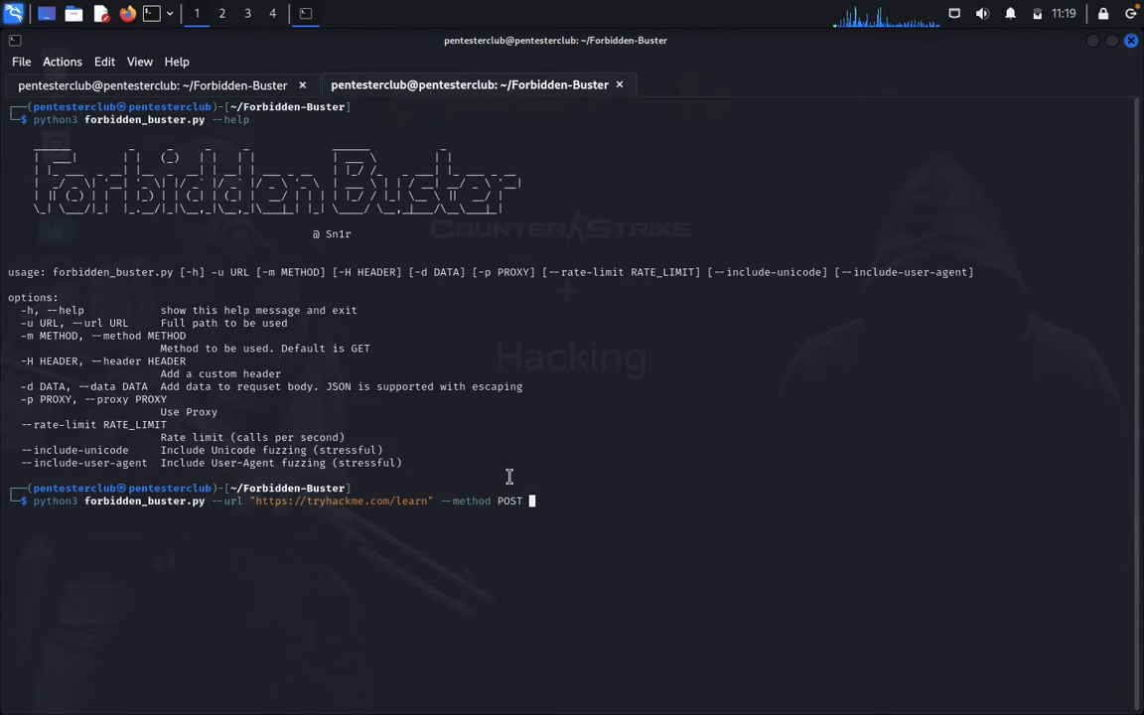
type("--header")
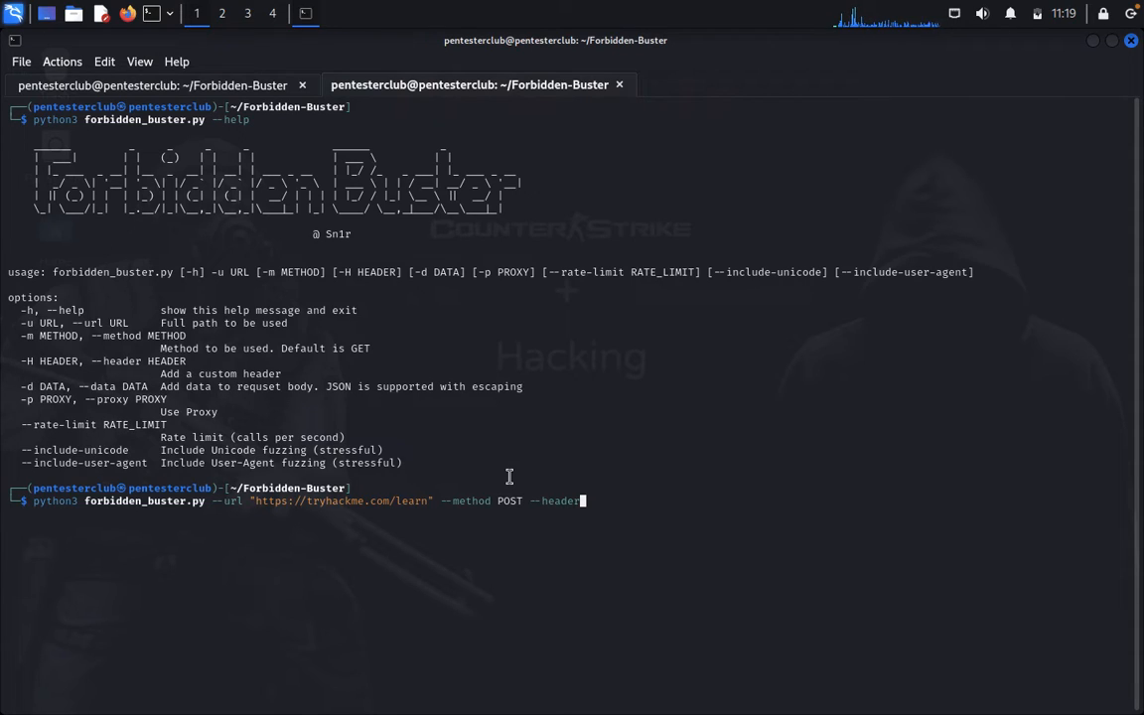
type("\"A")
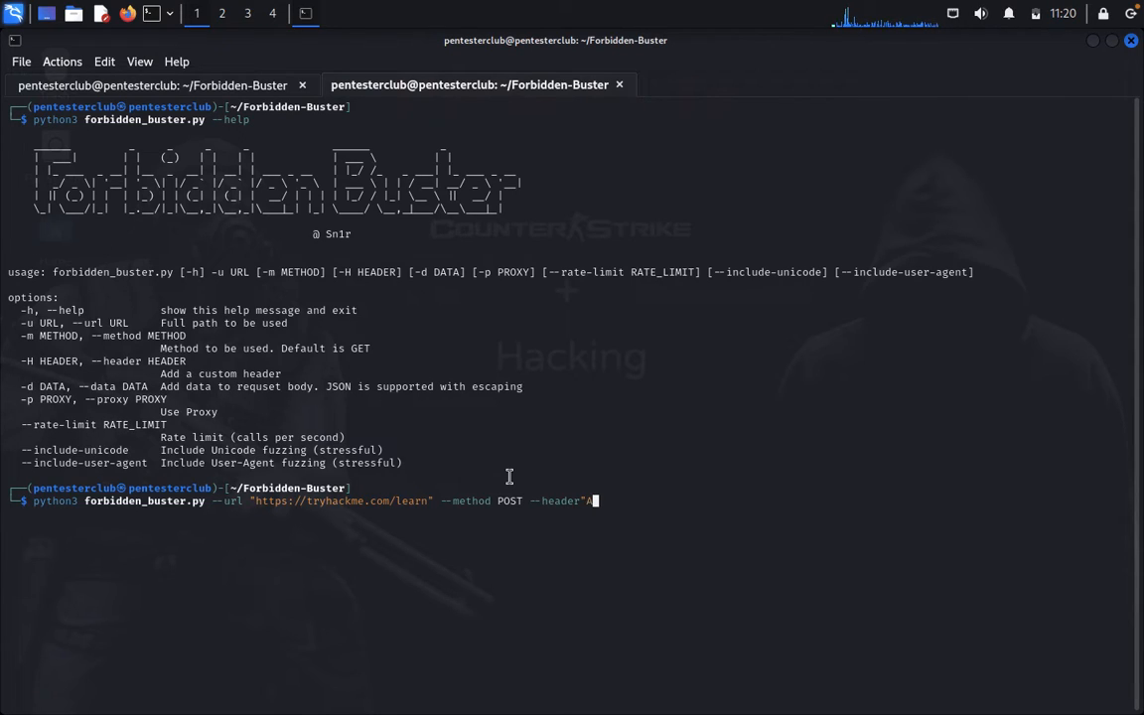
key("BackSpace")
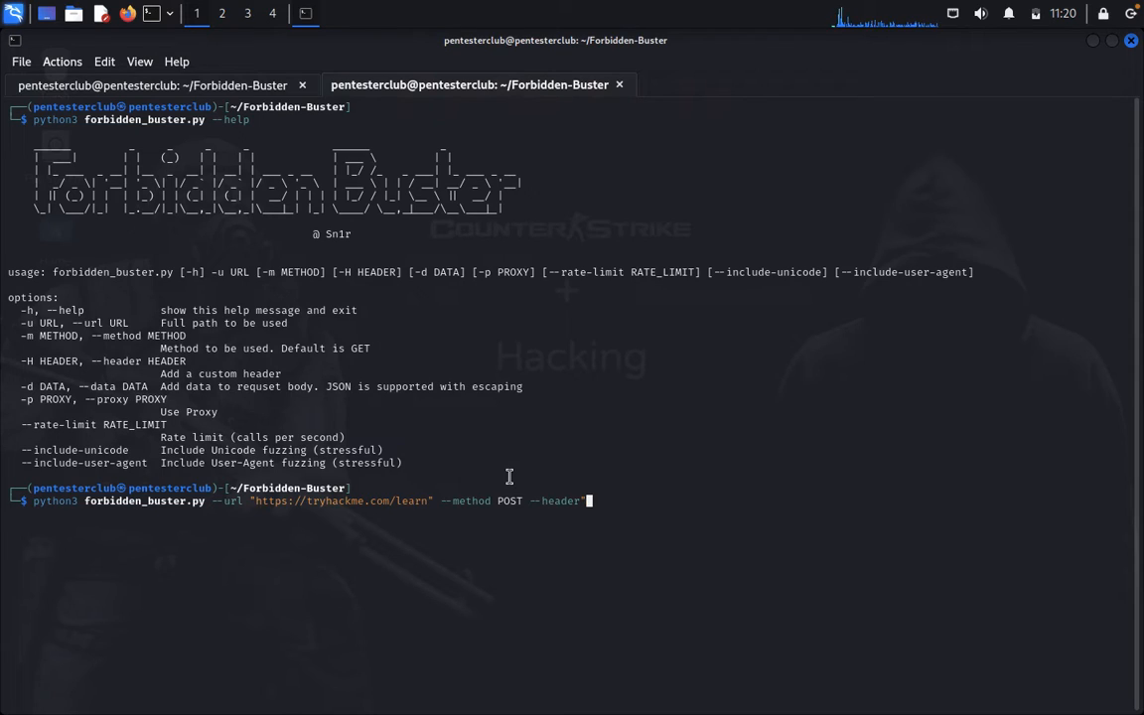
type("\"a")
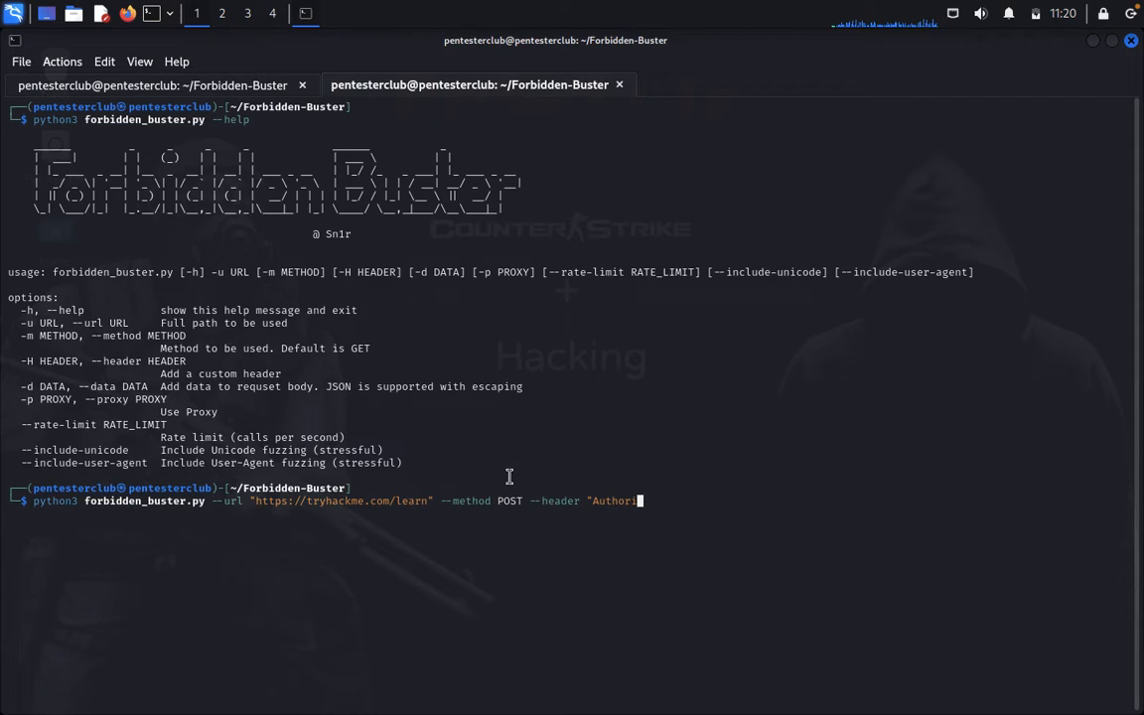
type("zatio")
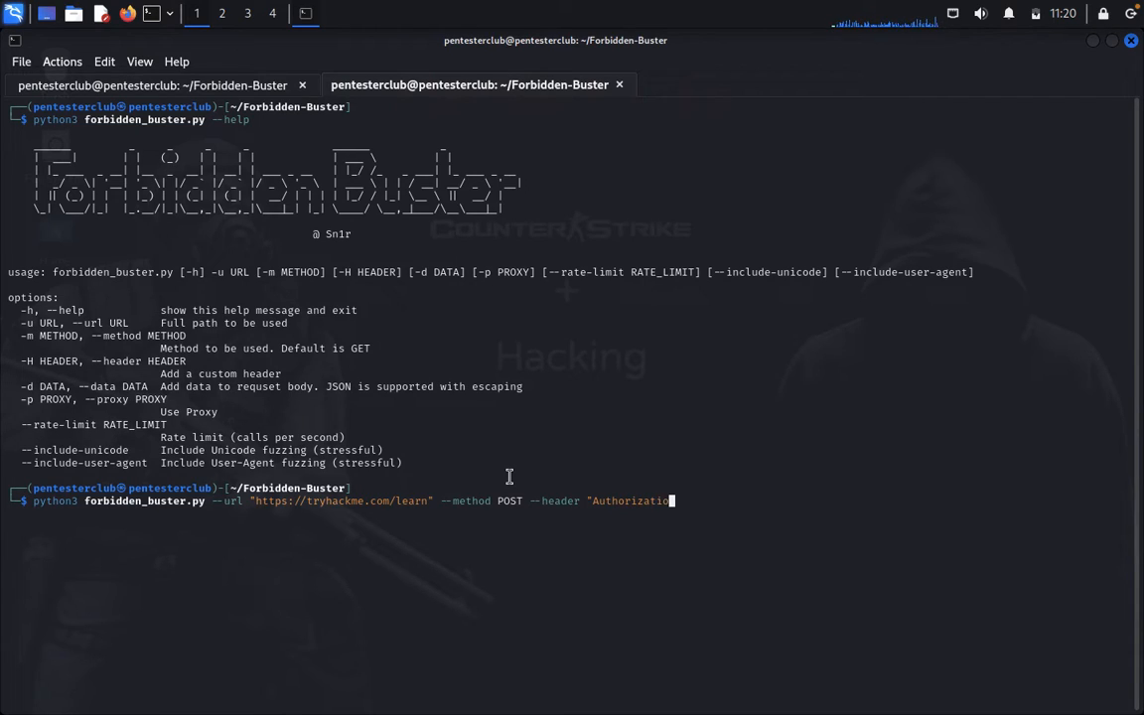
type("n:")
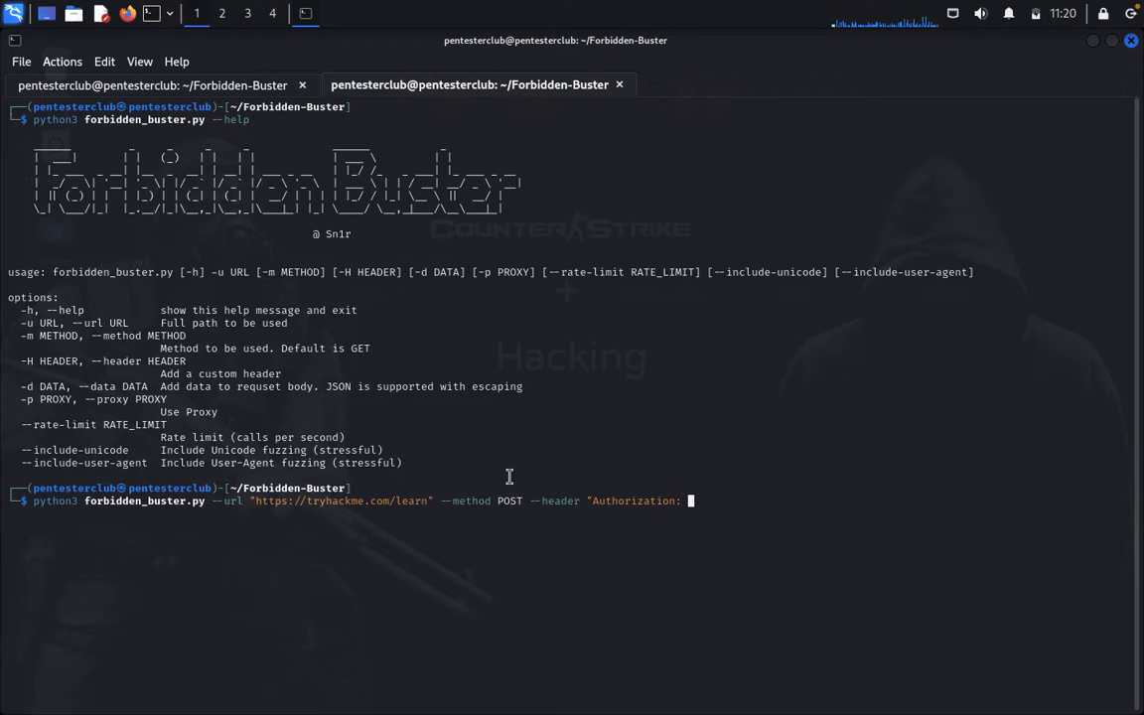
type("Bear")
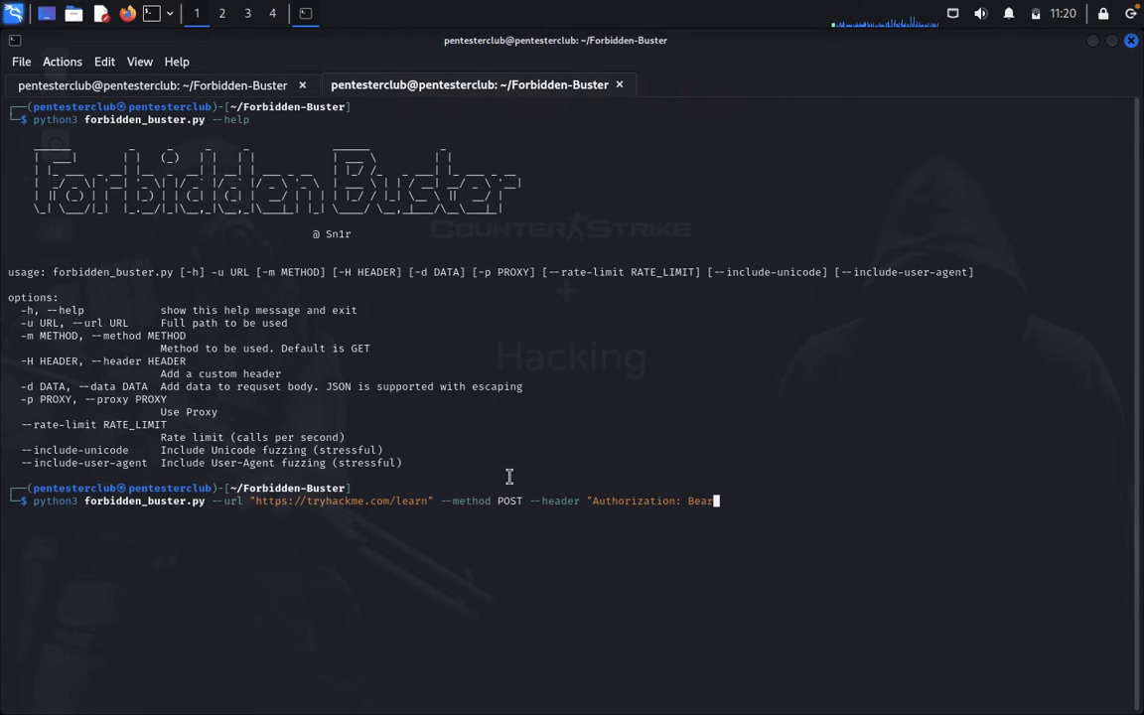
type("er")
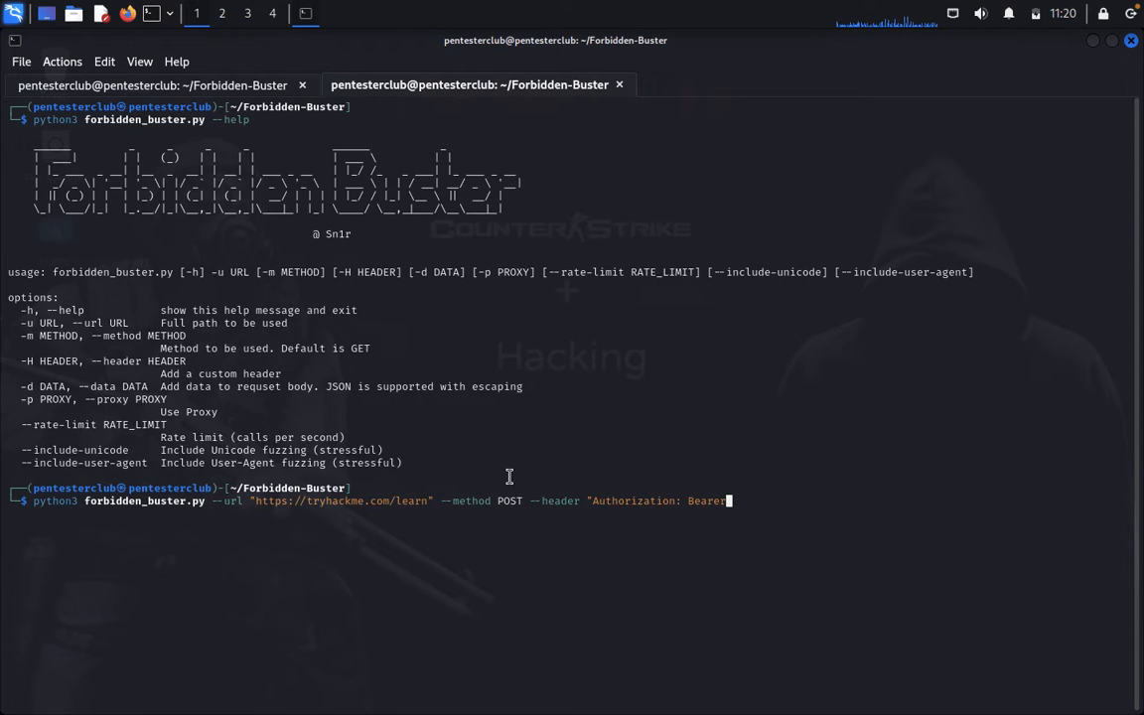
type("XXX")
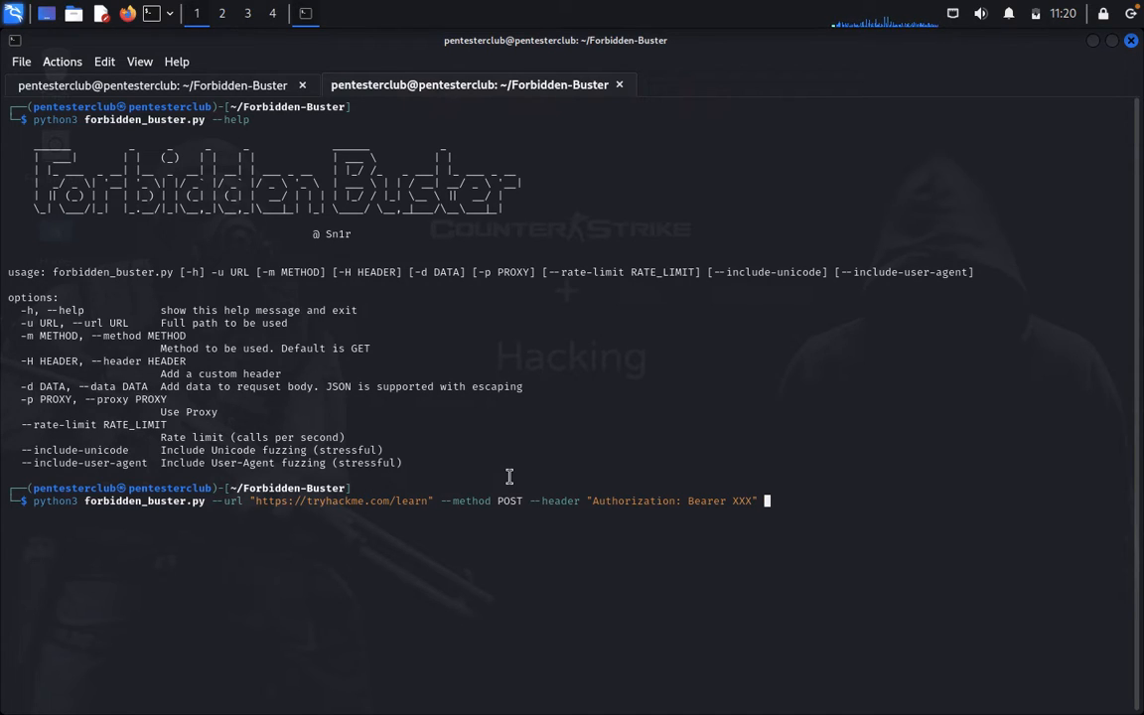
Step: Append --data '{\"key\":\"value\"}' JSON body and begin the next option
type("--data")
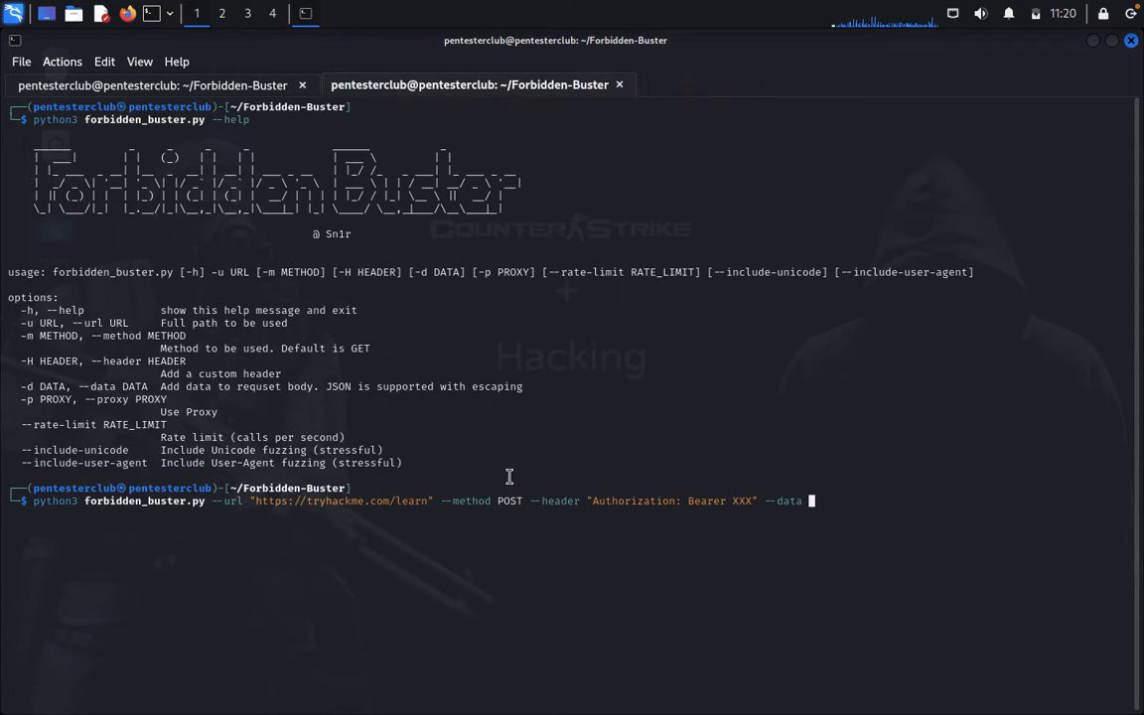
type("'{\\")
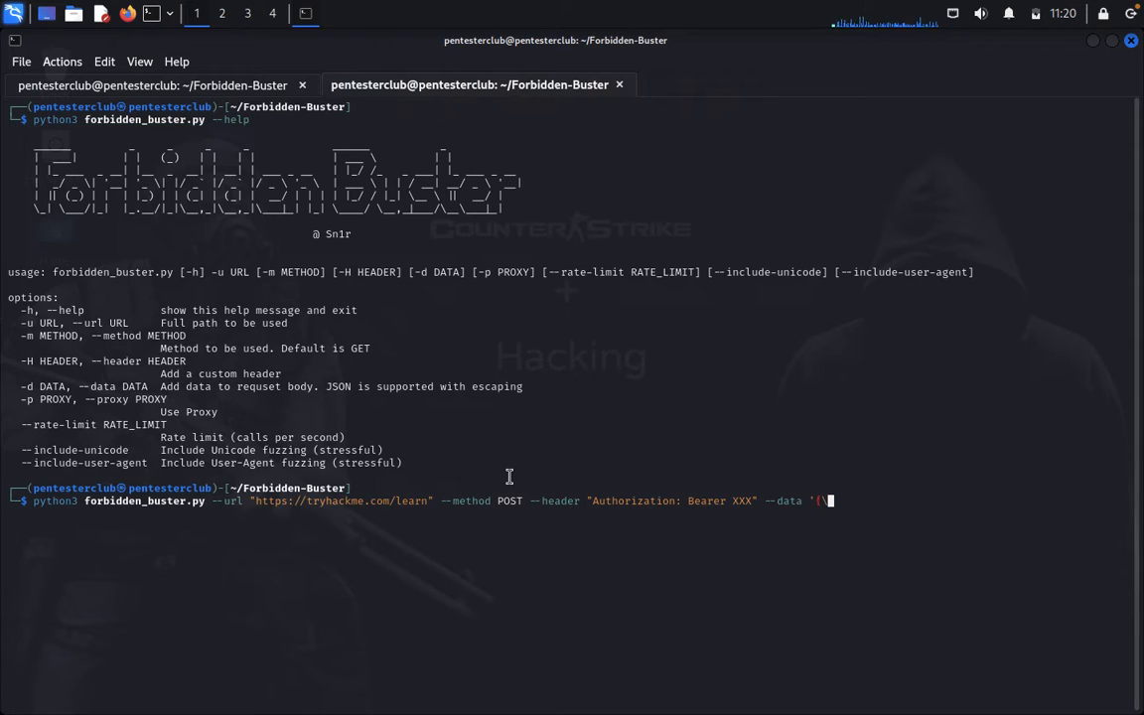
type("k")
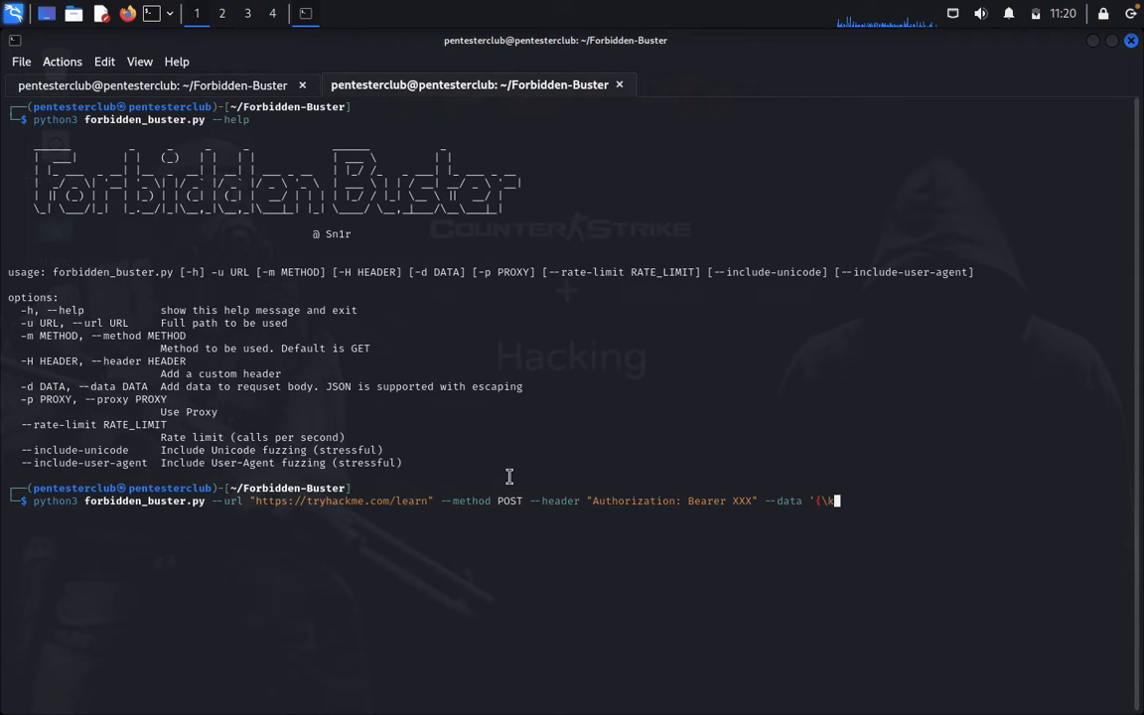
type("\"")
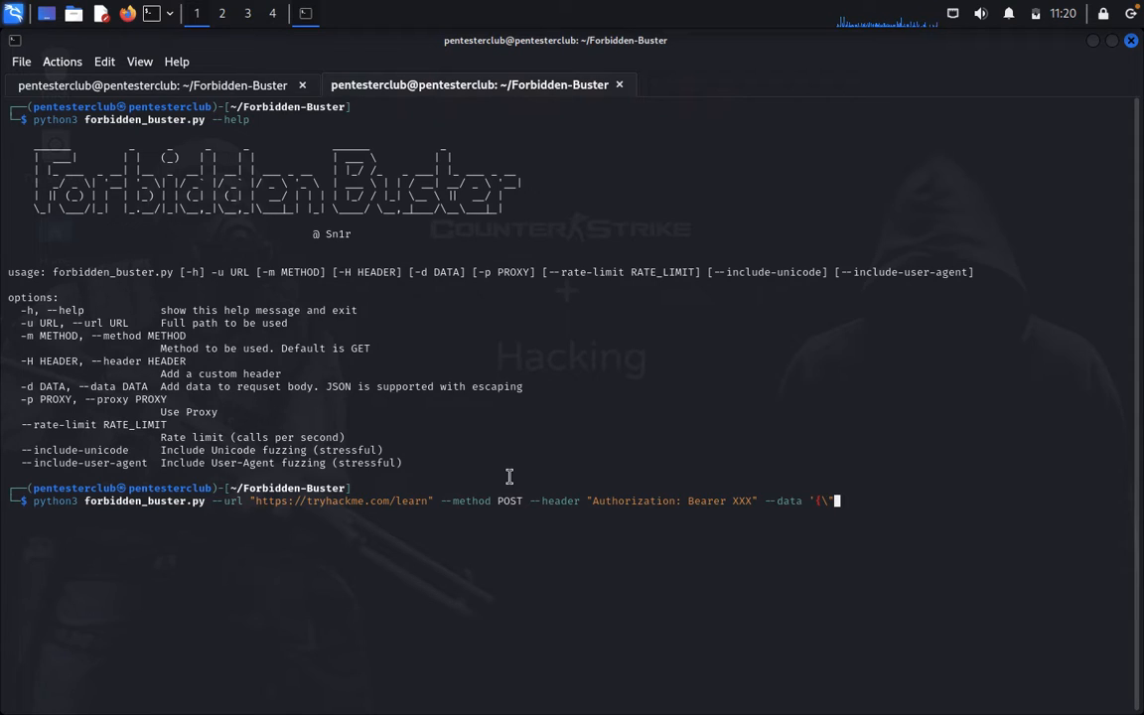
type("key")
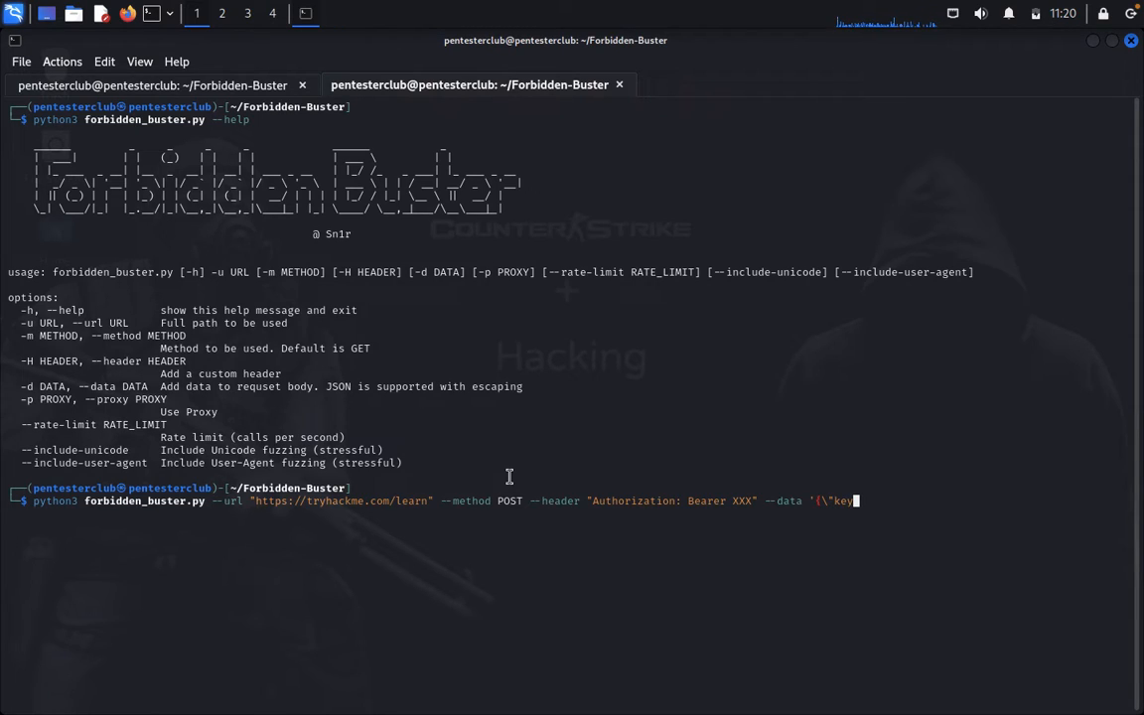
type("\\")
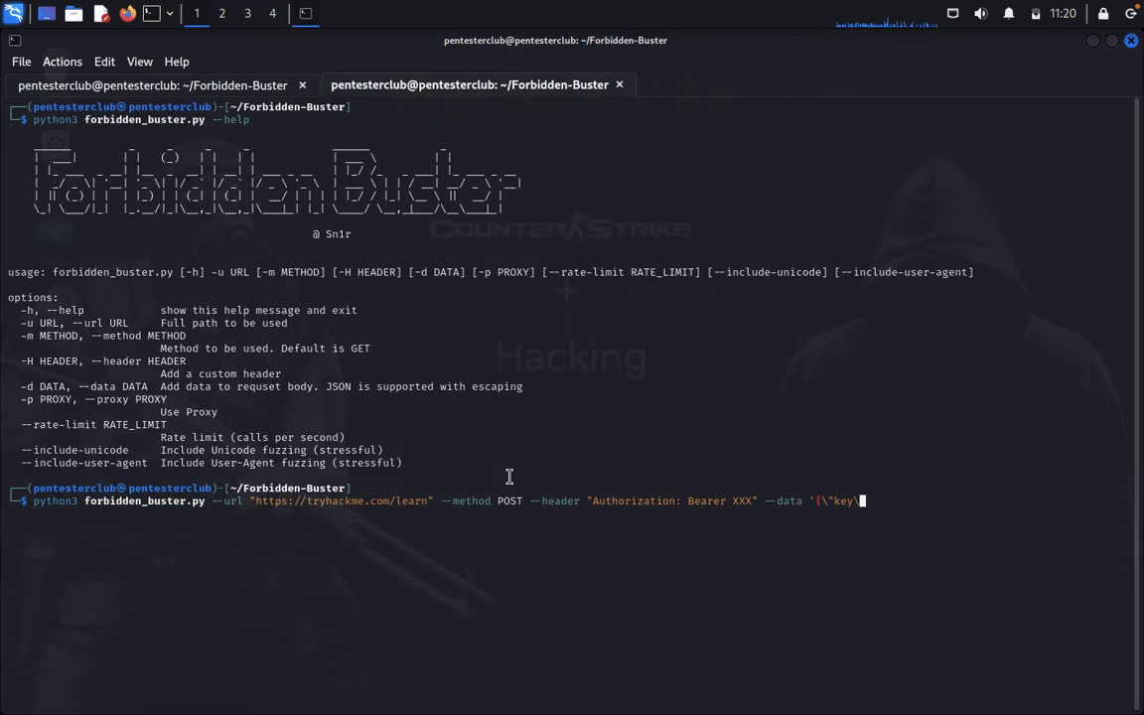
type("\"")
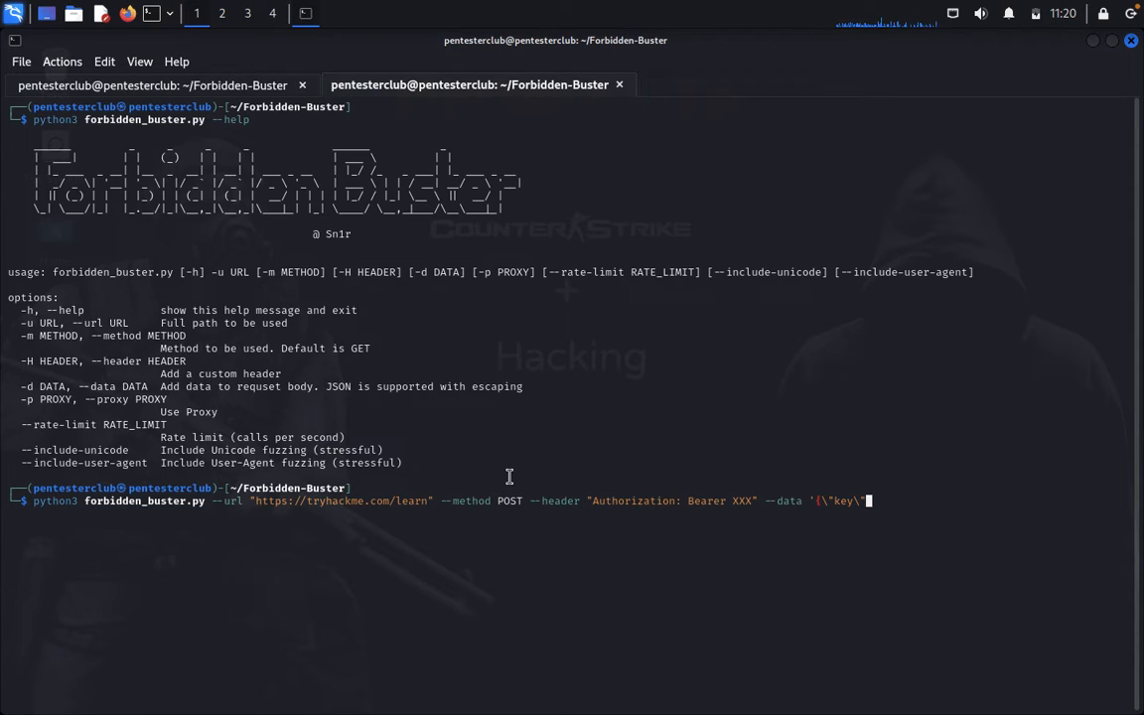
type("\":")
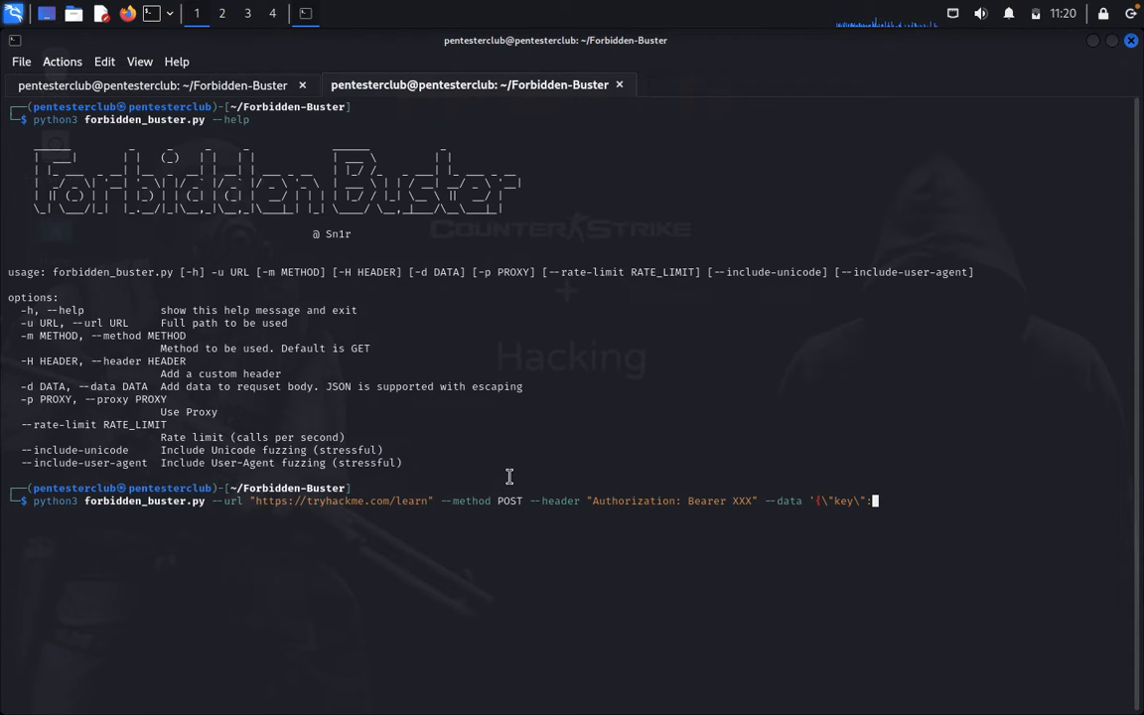
type("\\\"val")
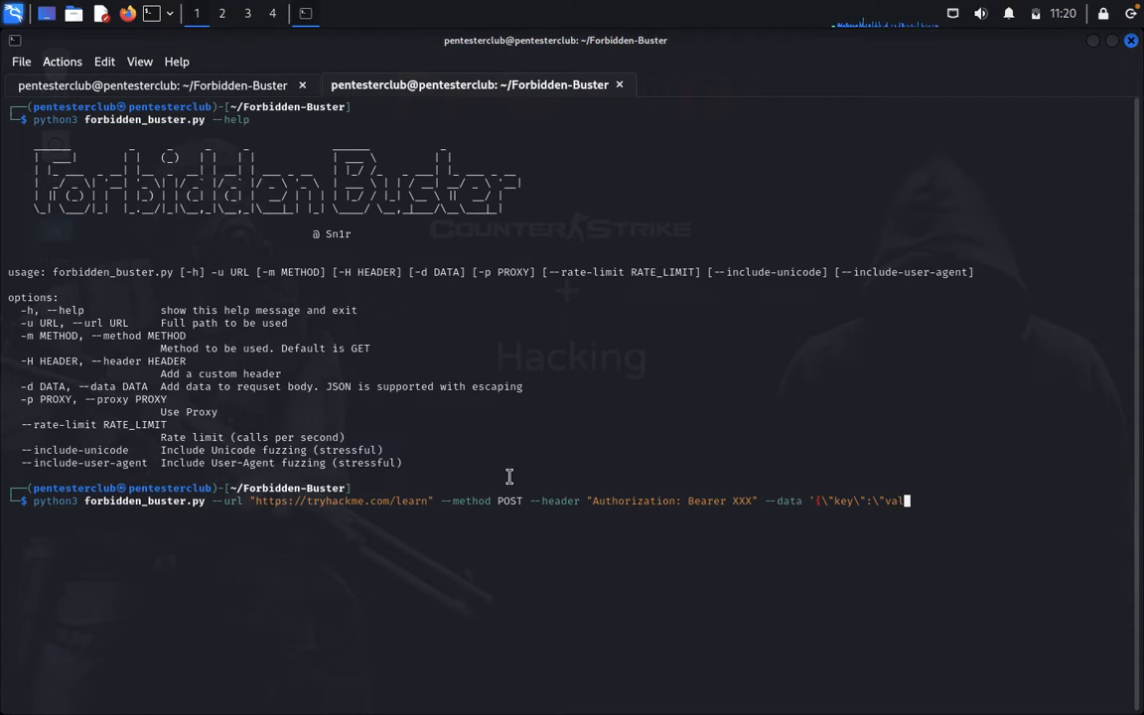
type("ue\\\"")
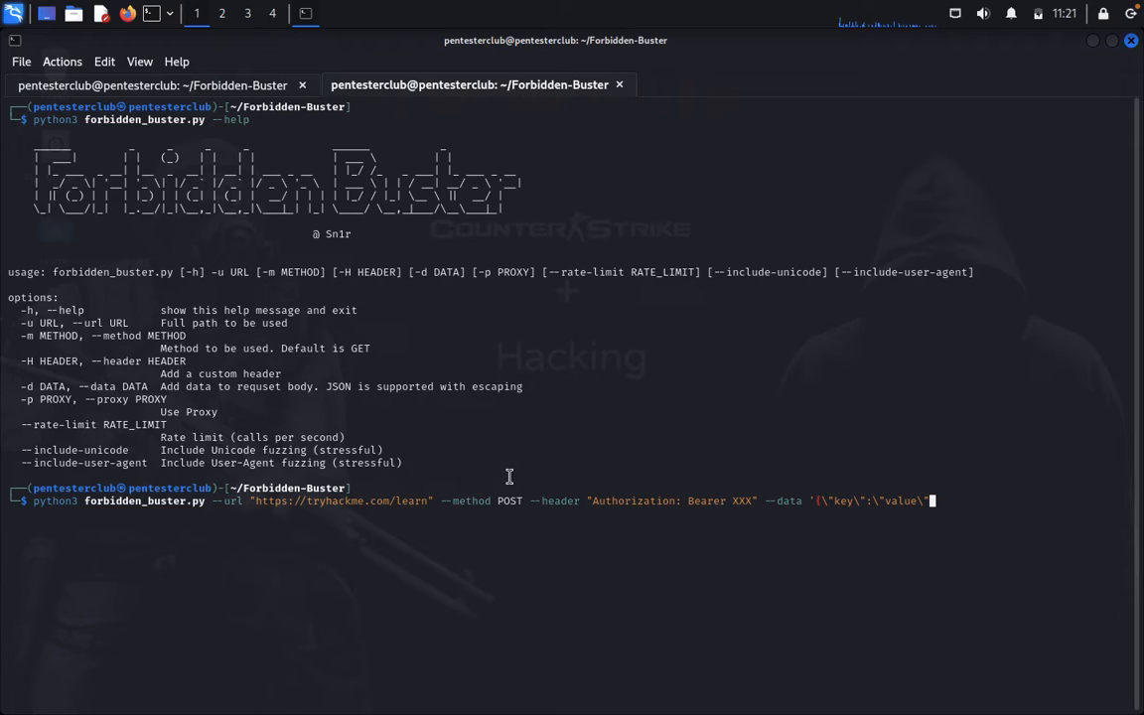
type("}'")
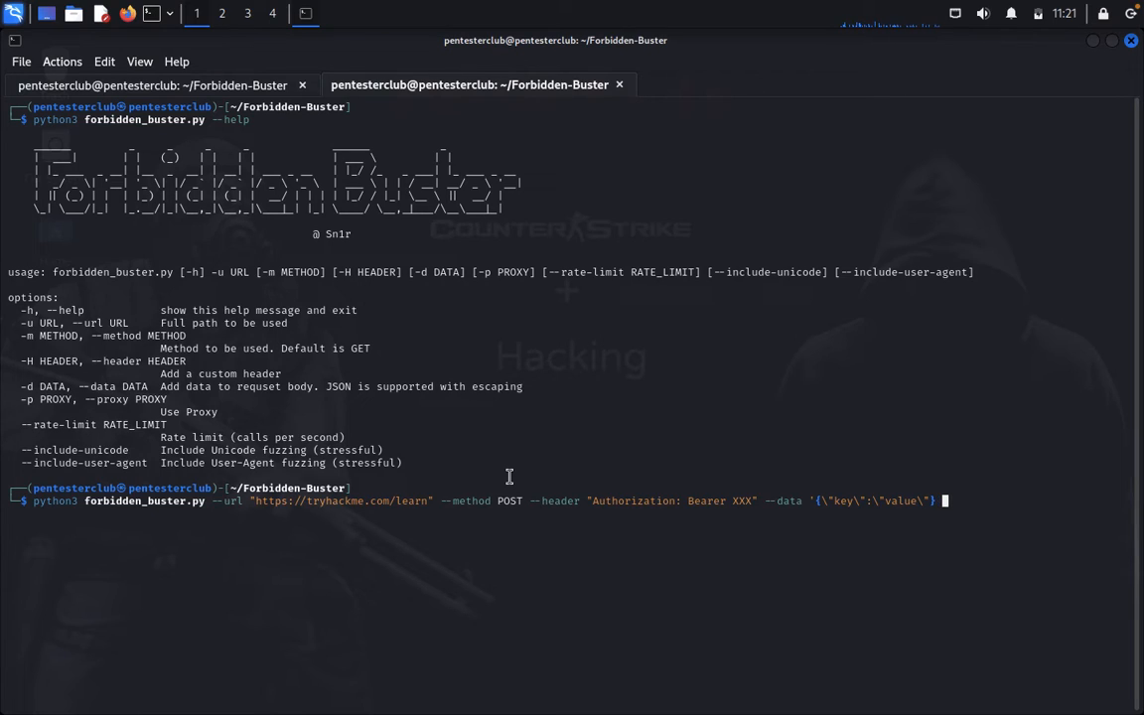
type("--proxy")
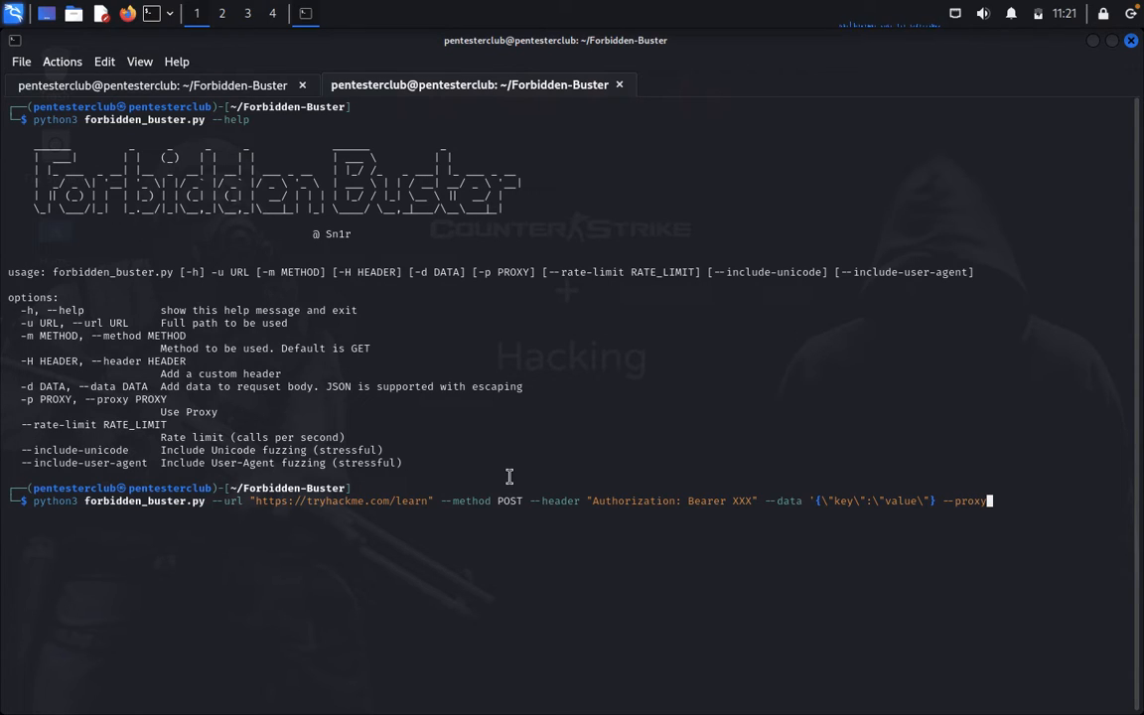
type("'")
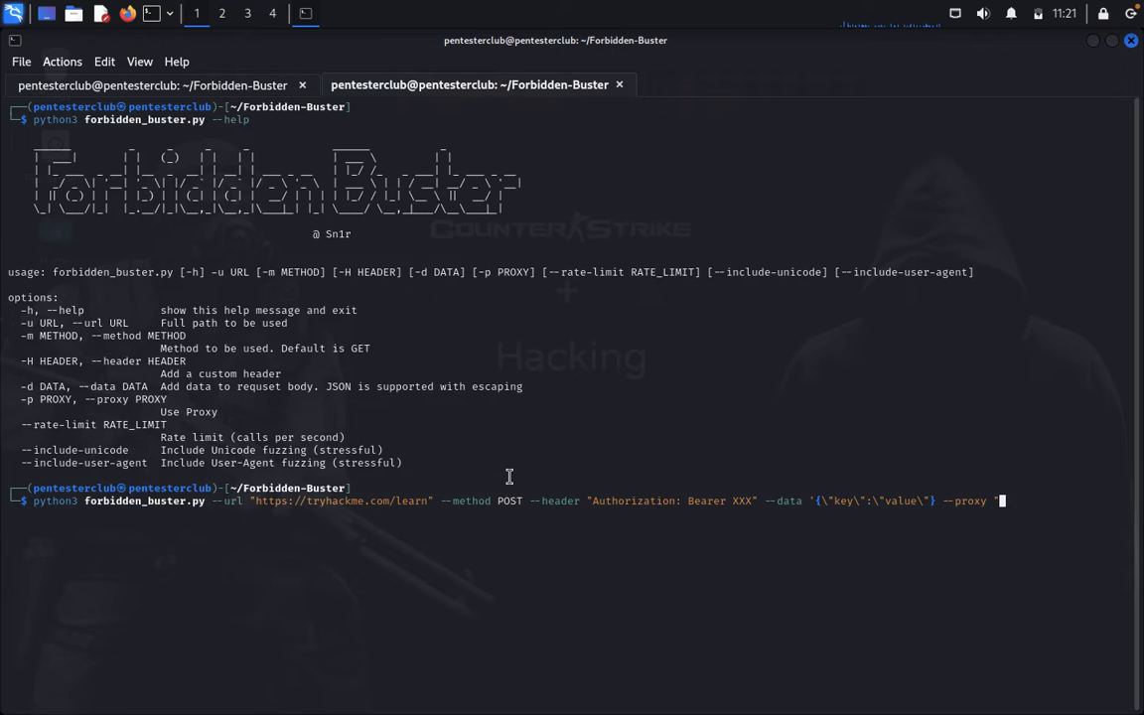
type("https")
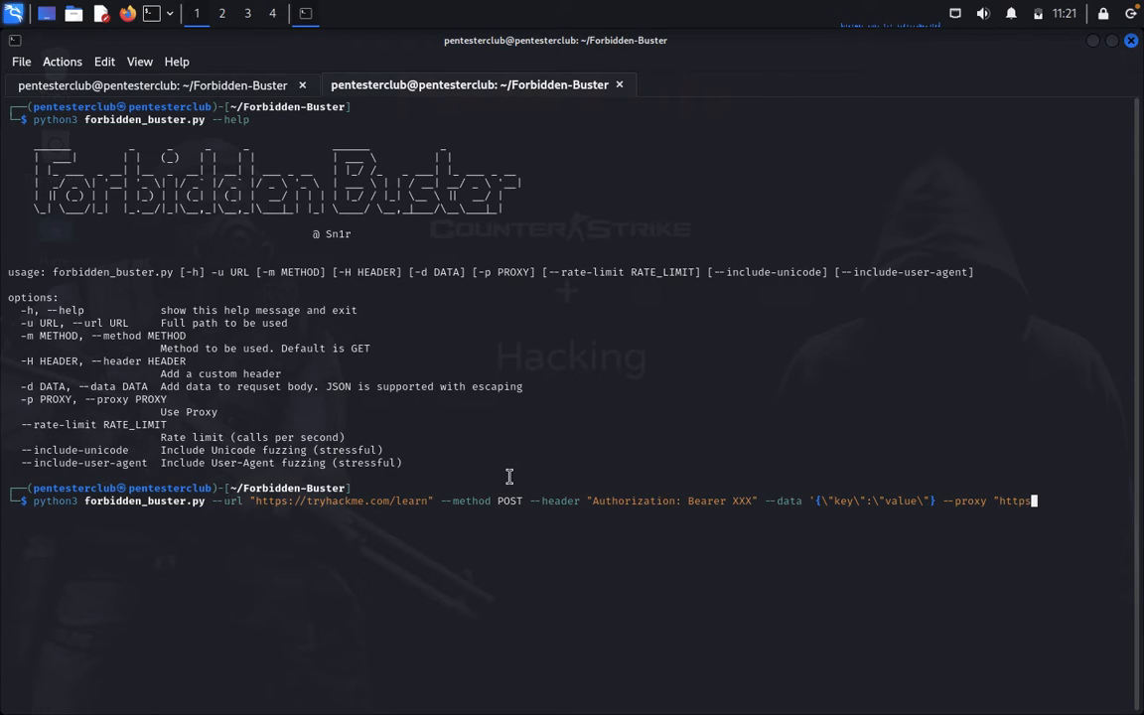
type("://")
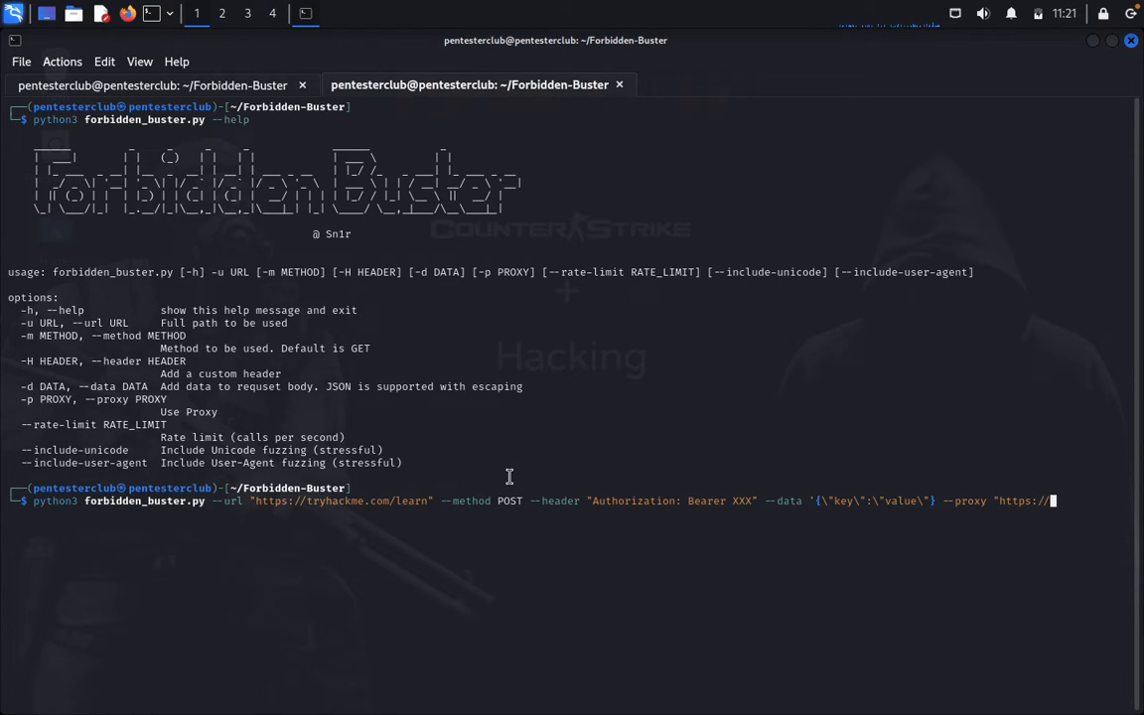
type("shop.tryhackme.com\"")
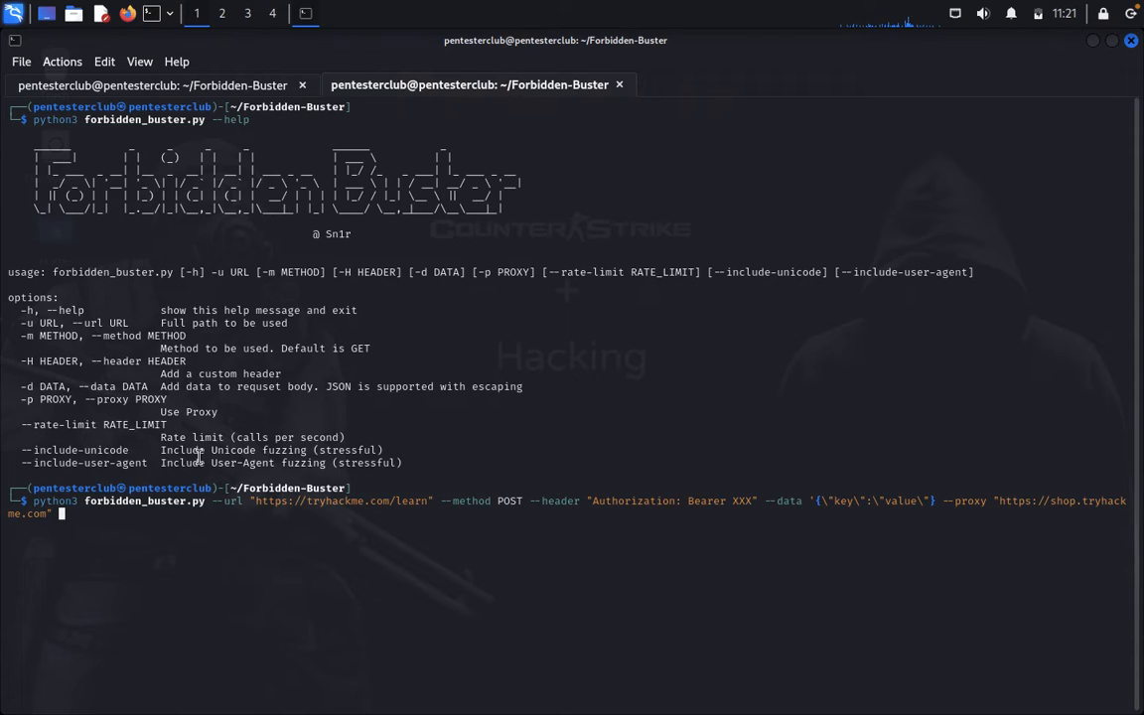
Step: Append --rate-limit 5 and --include-unicode to the command
type("--rat")
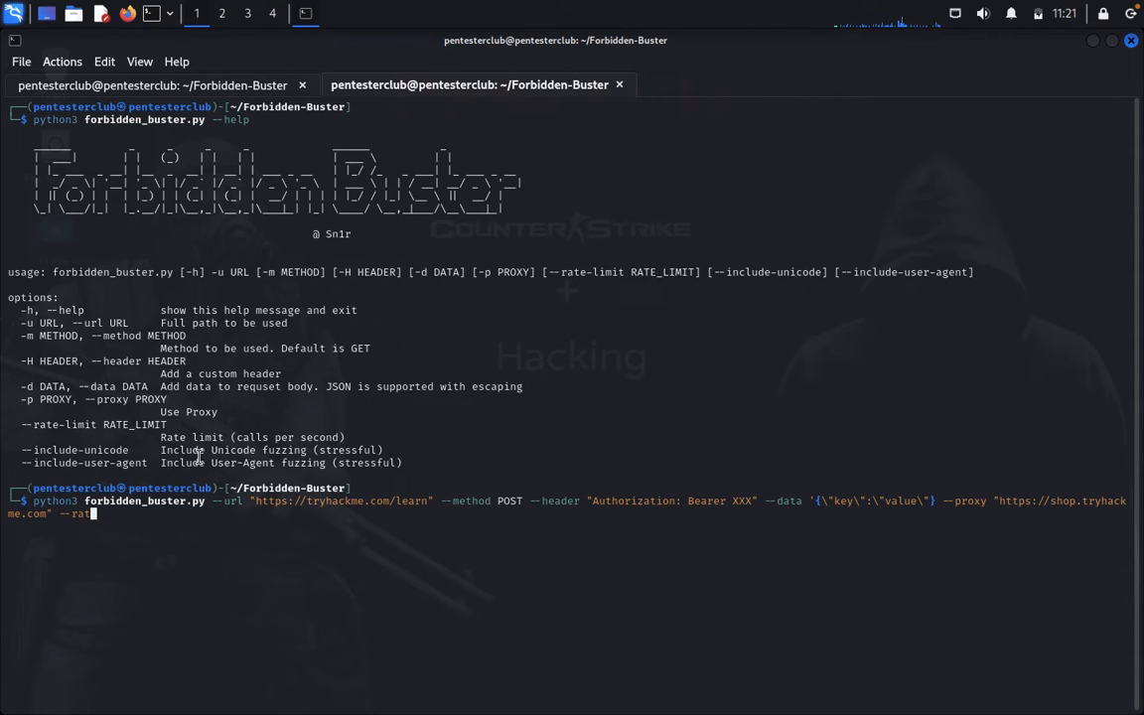
type("e")
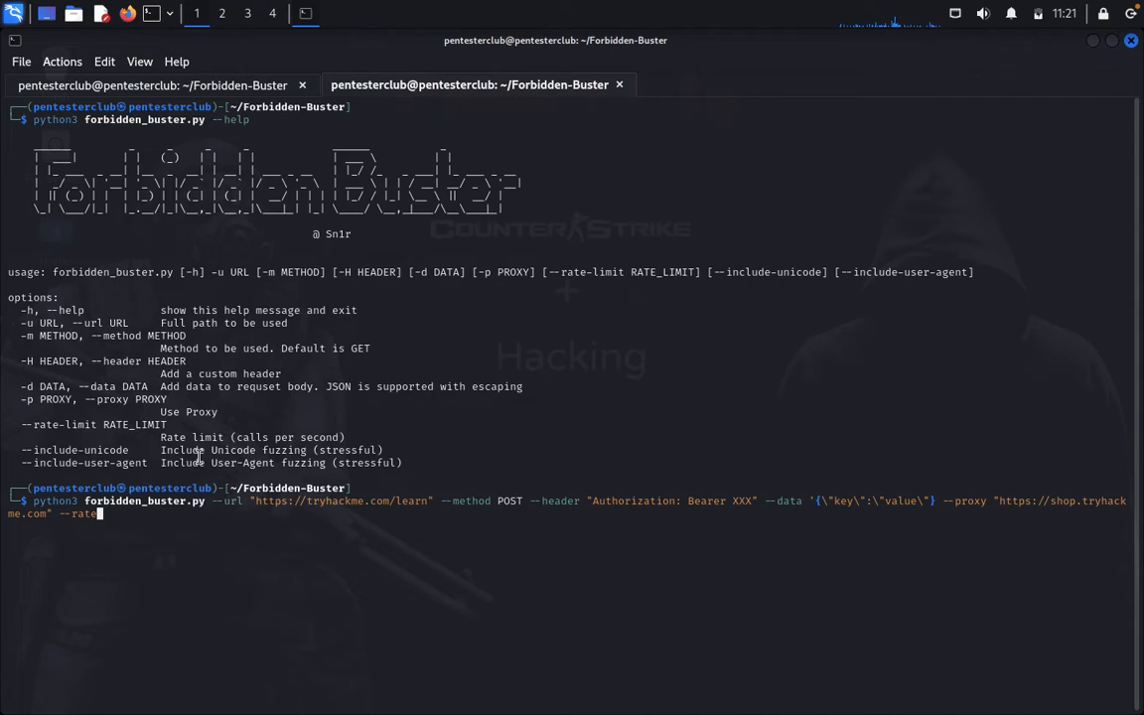
type("-limit")
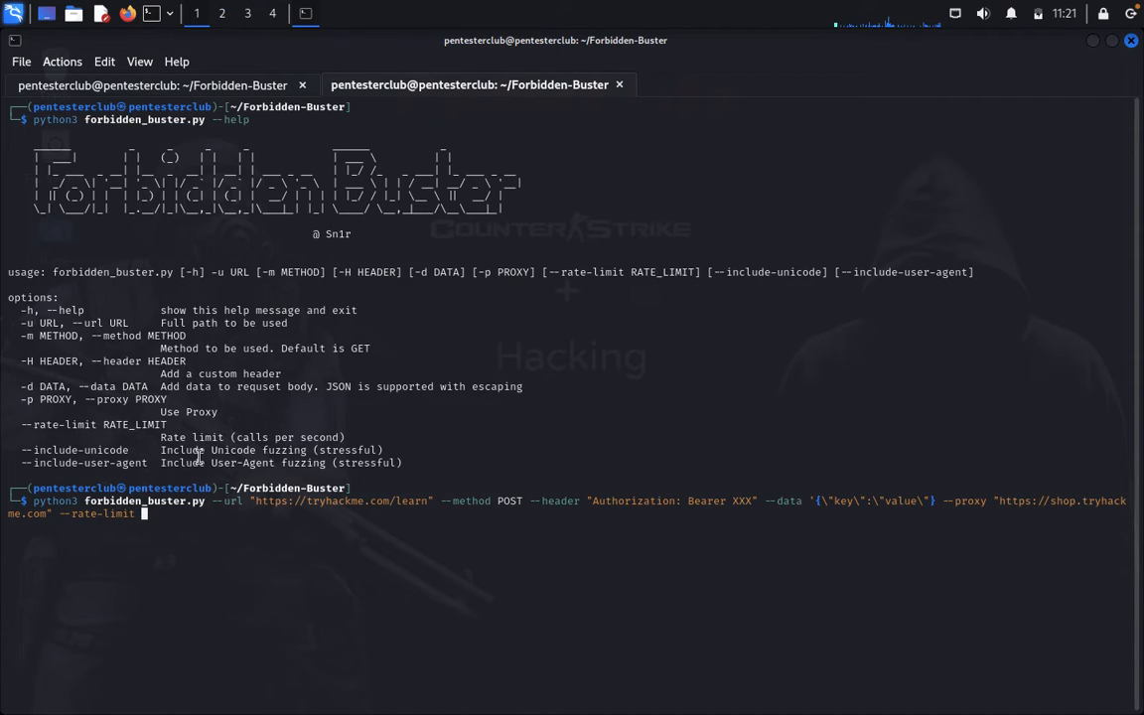
type("5")
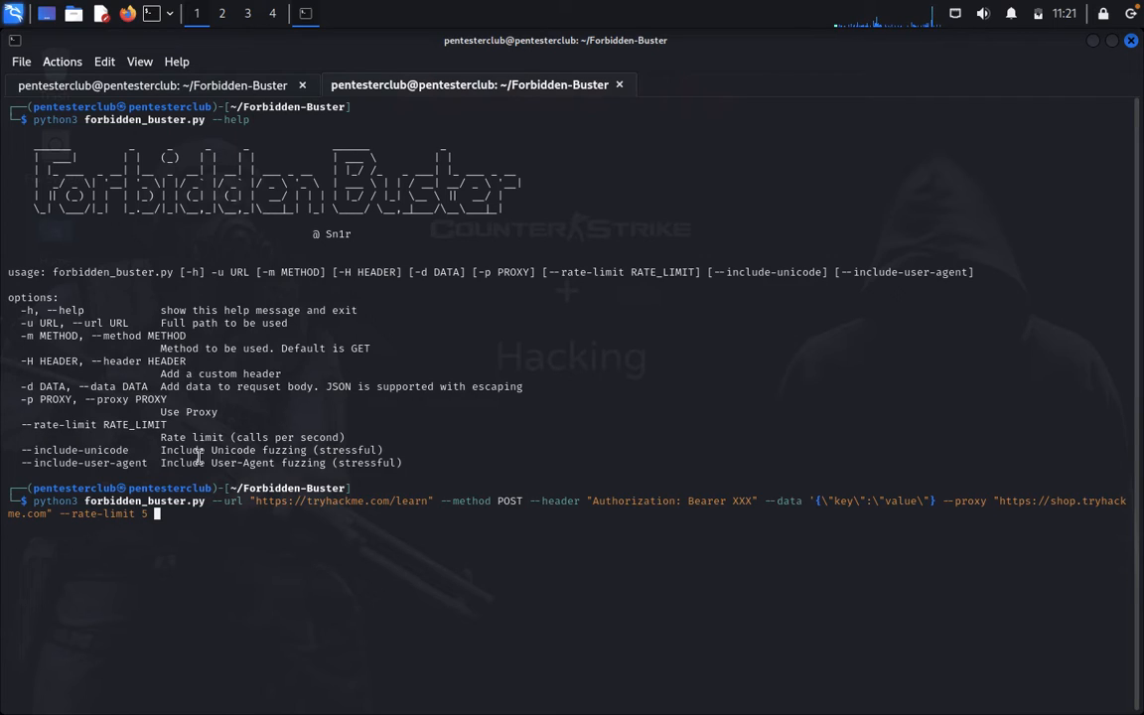
type("--include-uni")
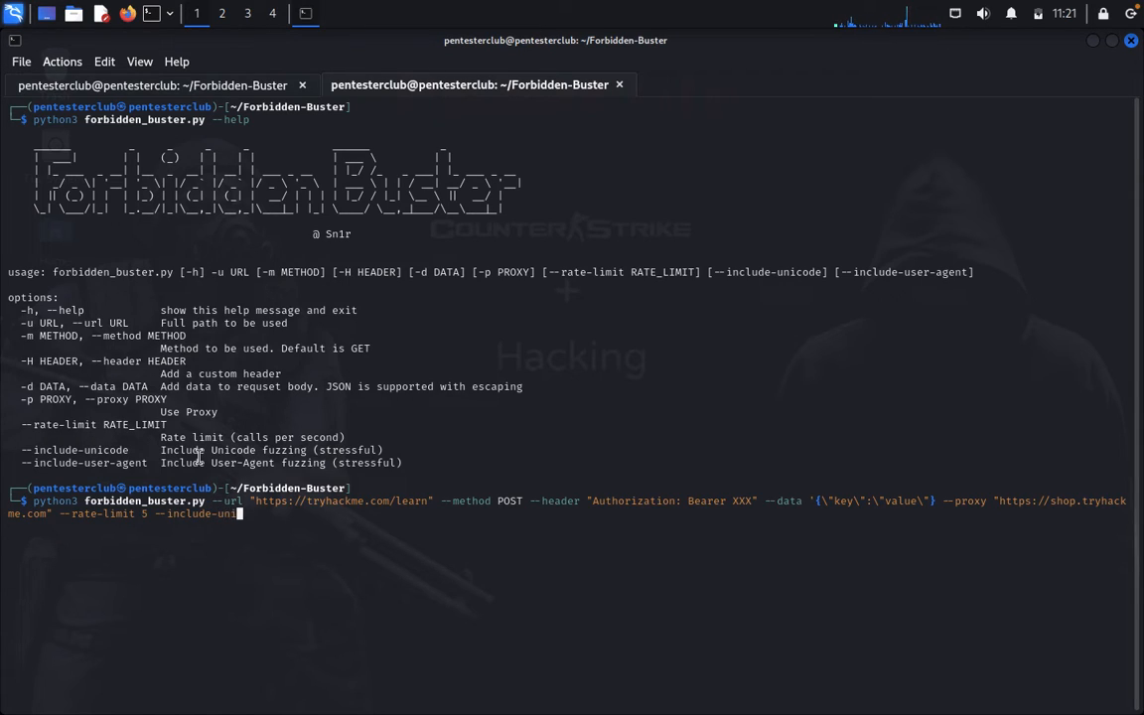
type("code")
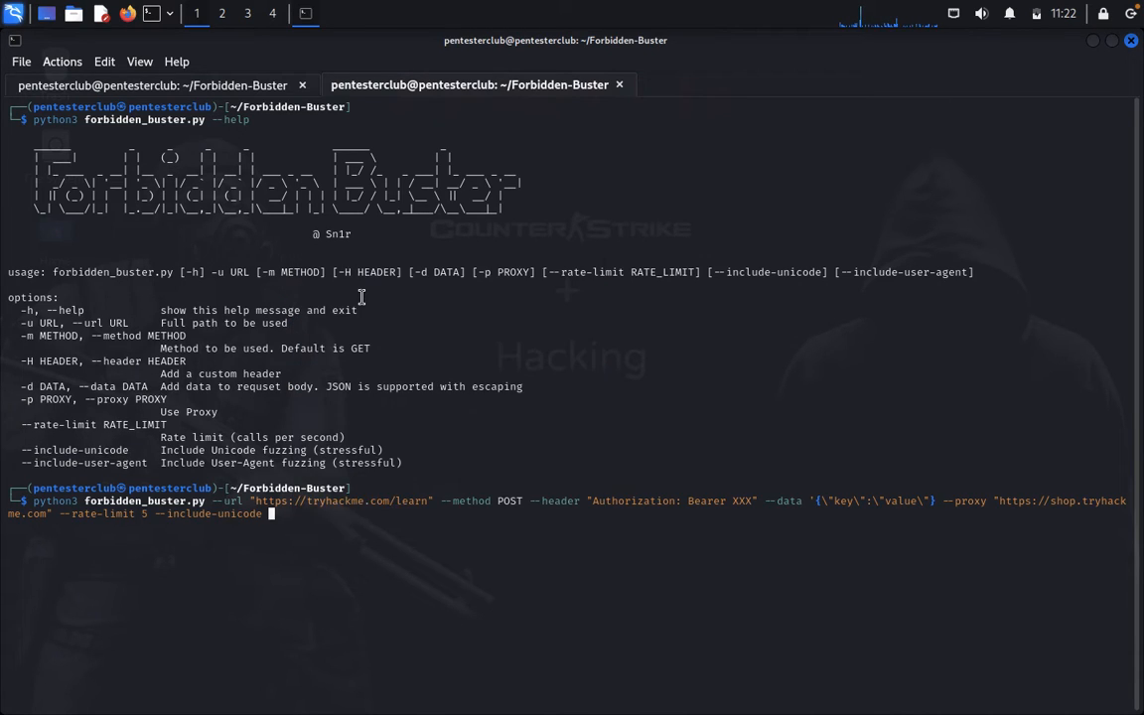
Step: Append --include-user-agent to the Forbidden-Buster command
type("--include-user-agent")
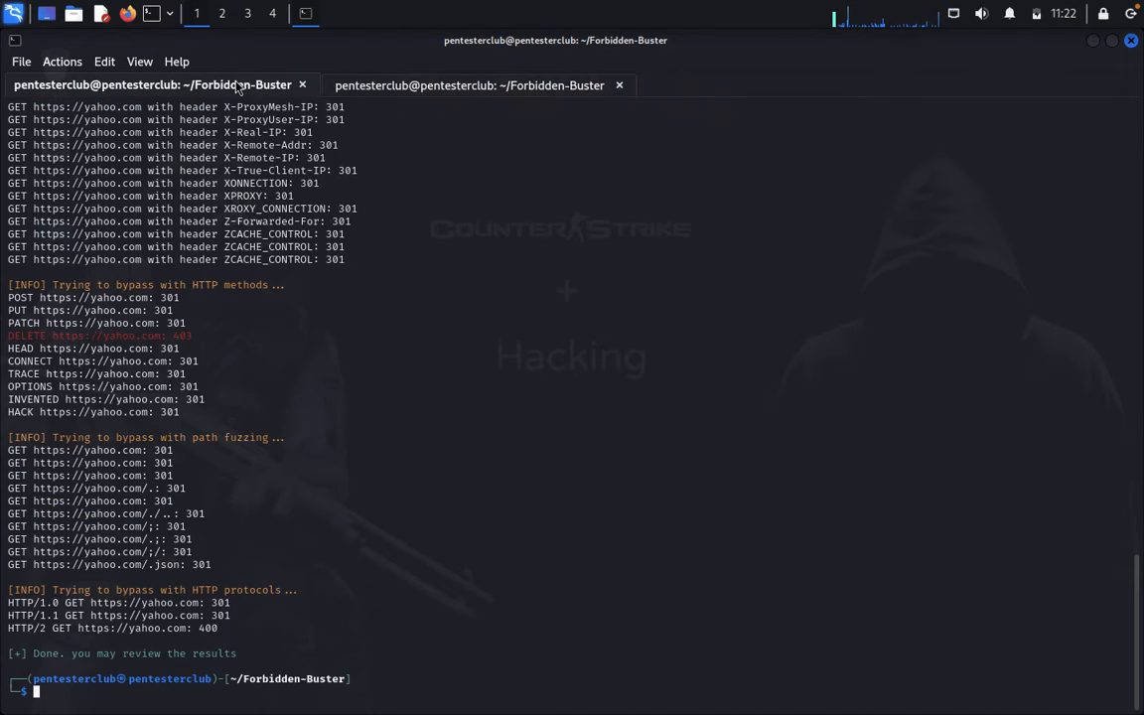
mouse_move(149, 338)
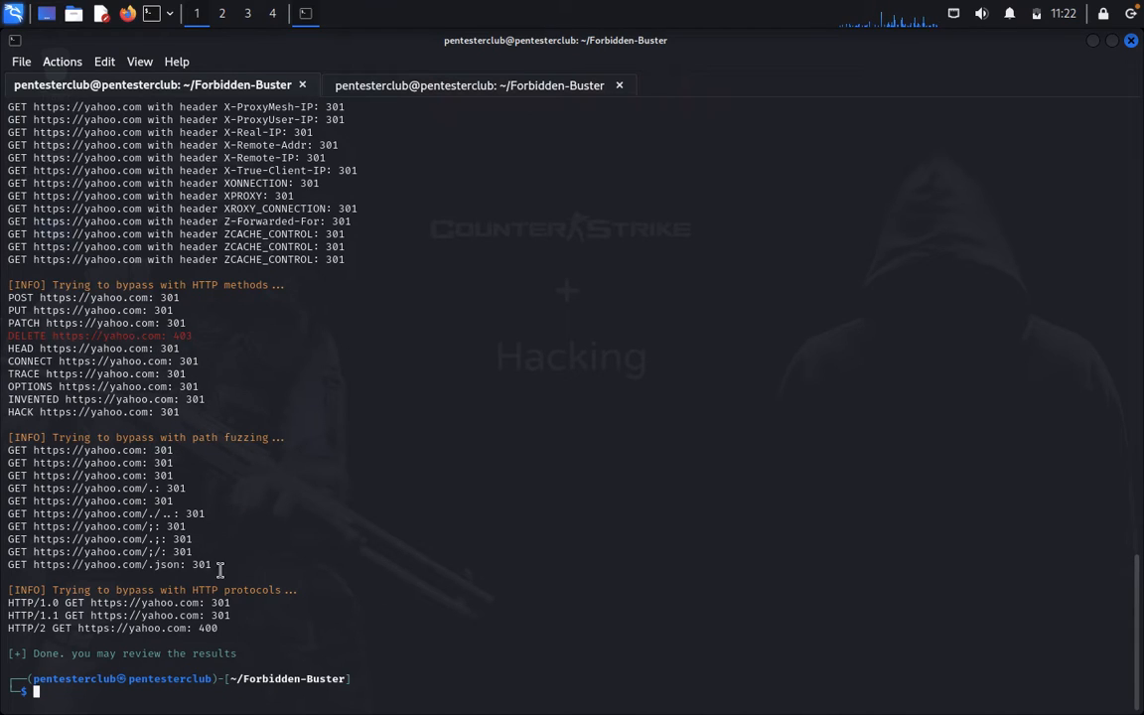
mouse_move(159, 496)
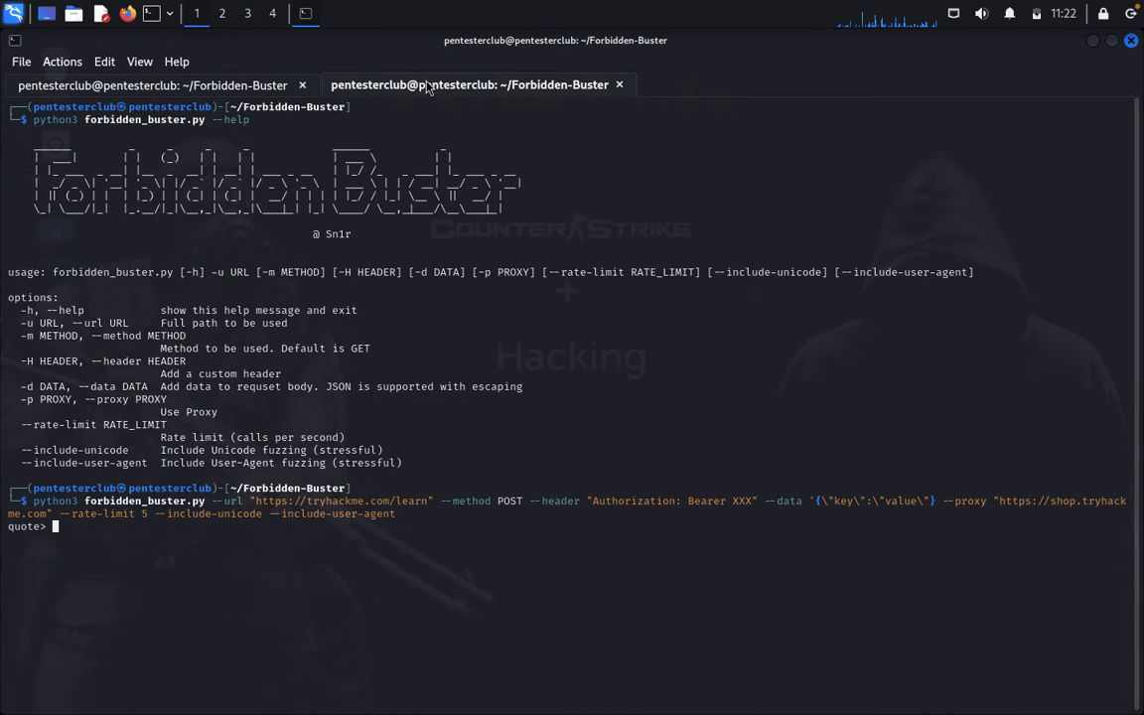
Step: Submit the quote-unbalanced command, abort it and clear back to a fresh prompt
key("Return")
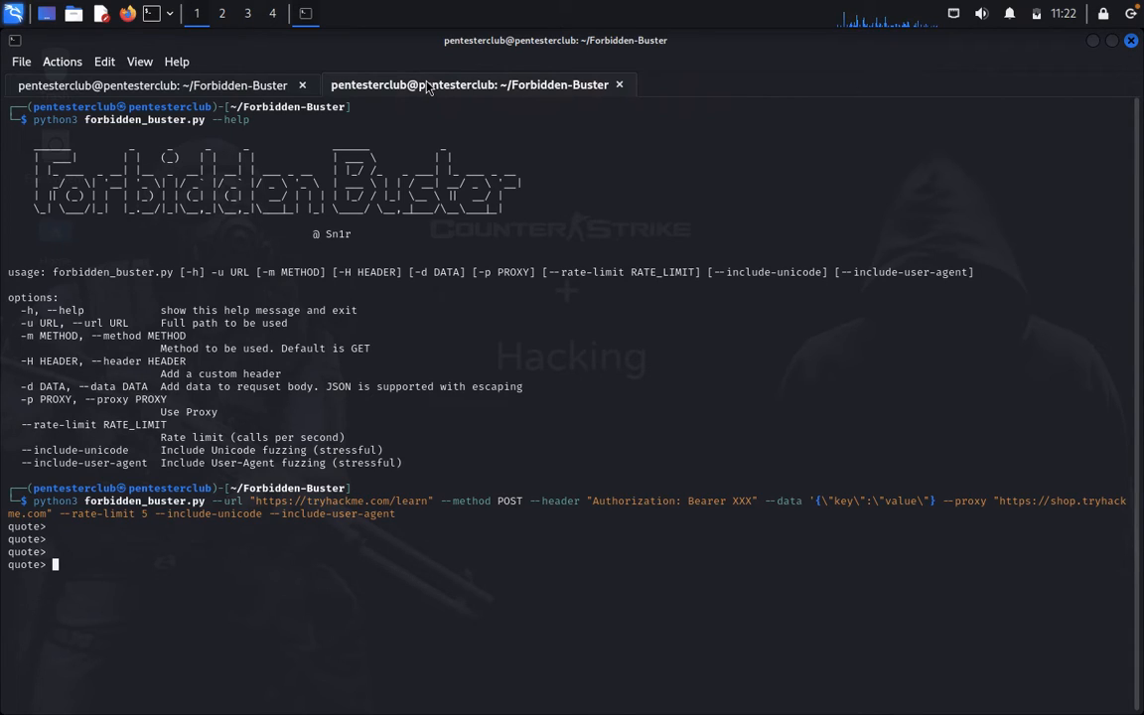
left_click(155, 84)
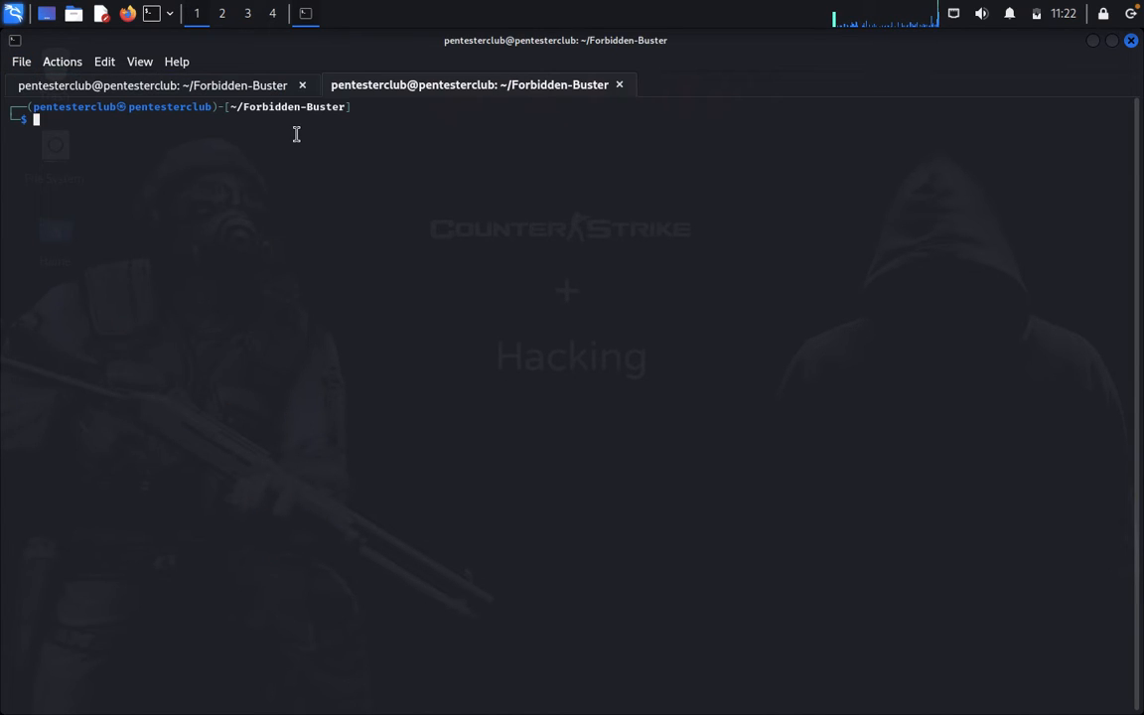
Step: Retry the tryhackme.com/learn POST command via Paste Clipboard, then show the first tab's finished yahoo.com results
type("python3 forbidden_buster.py --url \"https://tryhackme.com/learn\" --method POST --header \"Authorization: Bearer XXX\" --data \"{\\\"key\\\":\\\"value\\\"}\"")
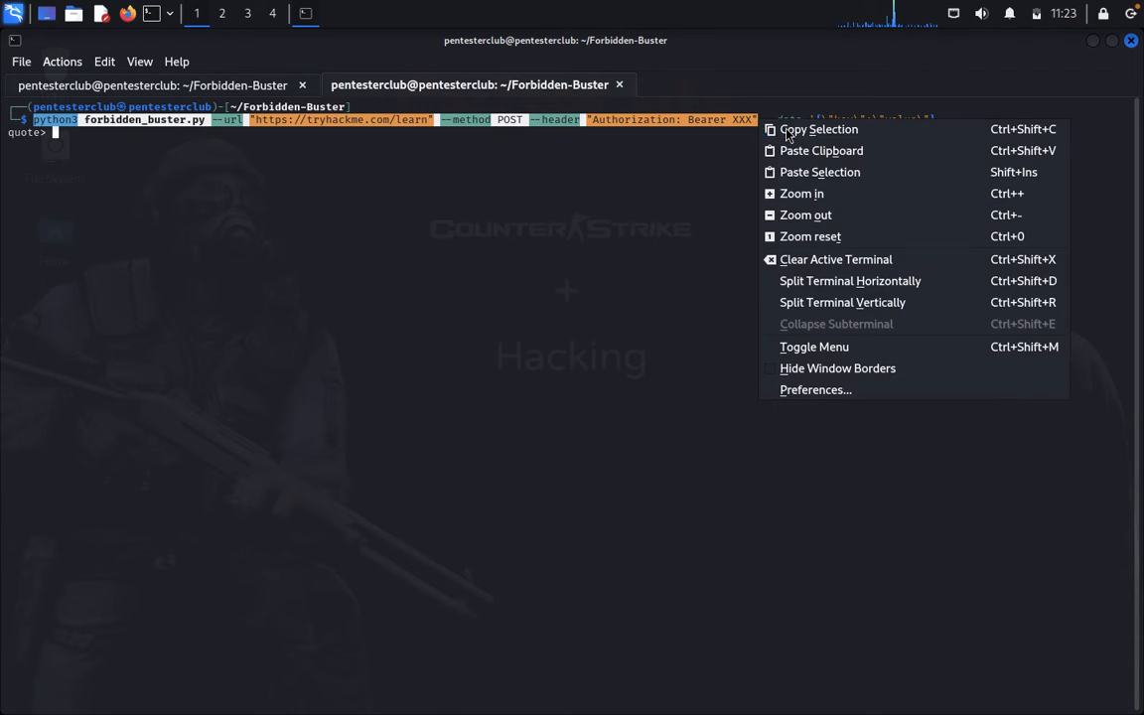
left_click(820, 151)
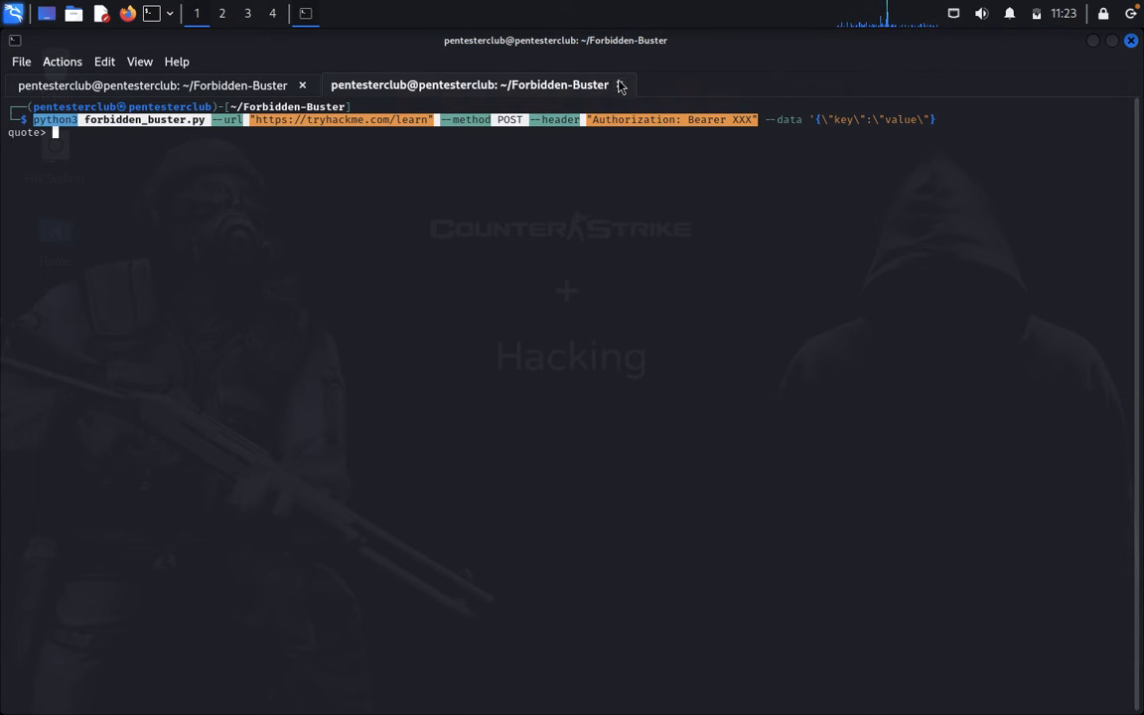
left_click(18, 60)
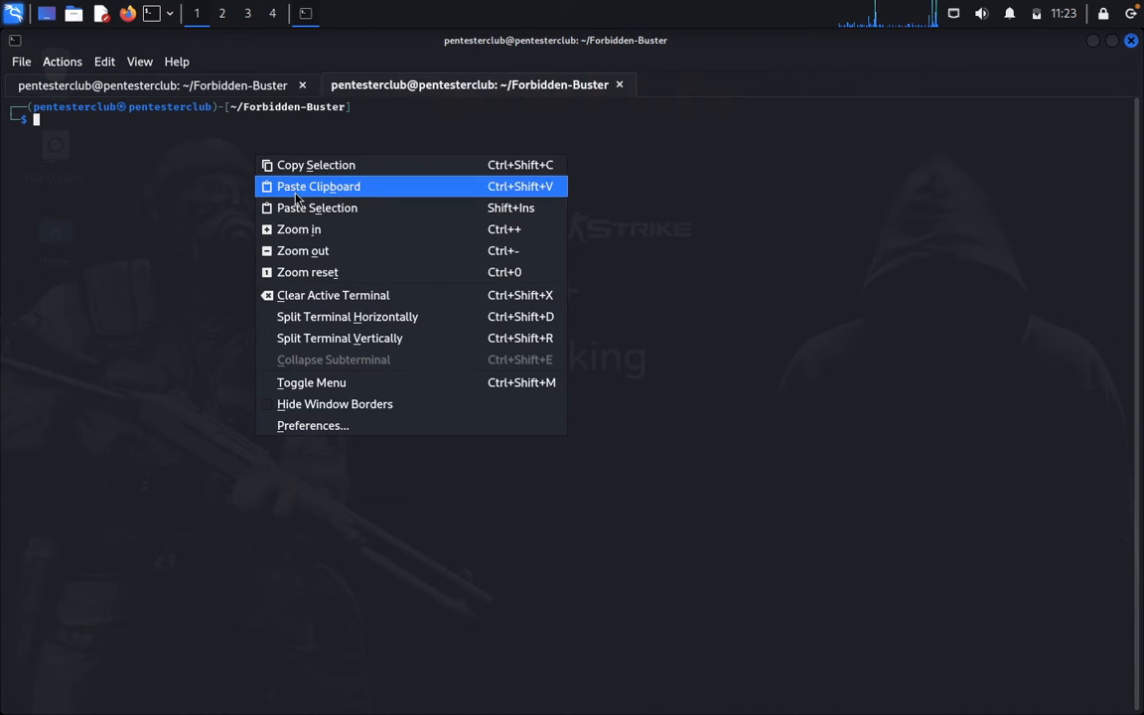
left_click(318, 187)
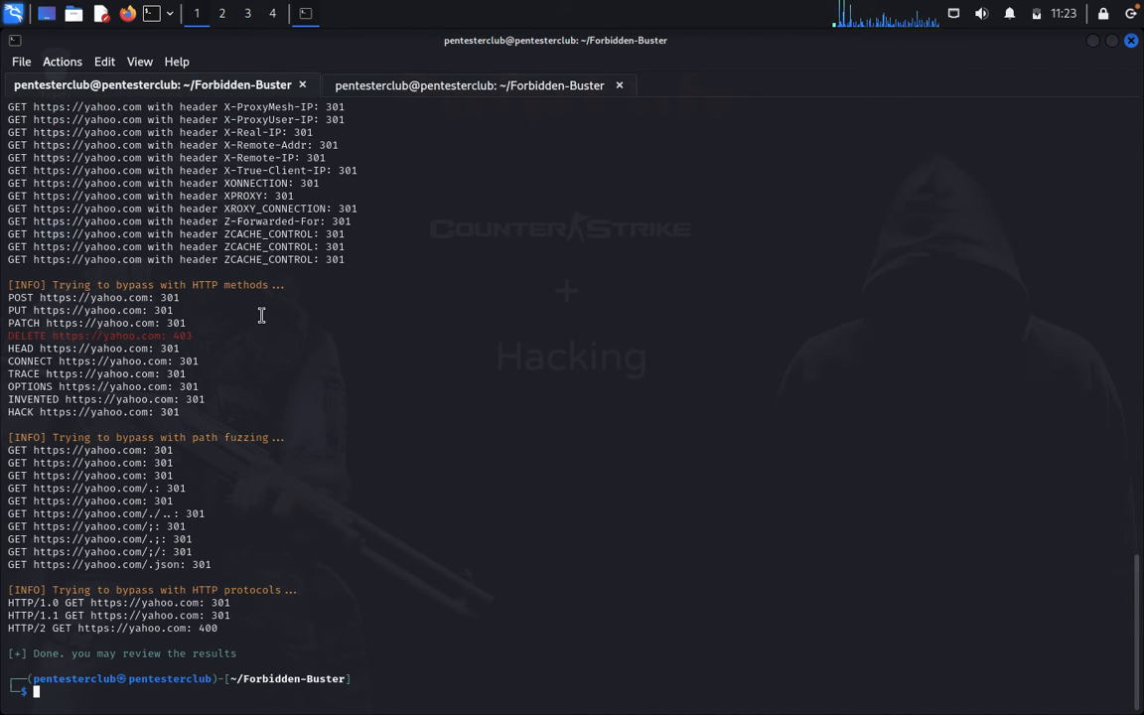
mouse_move(191, 333)
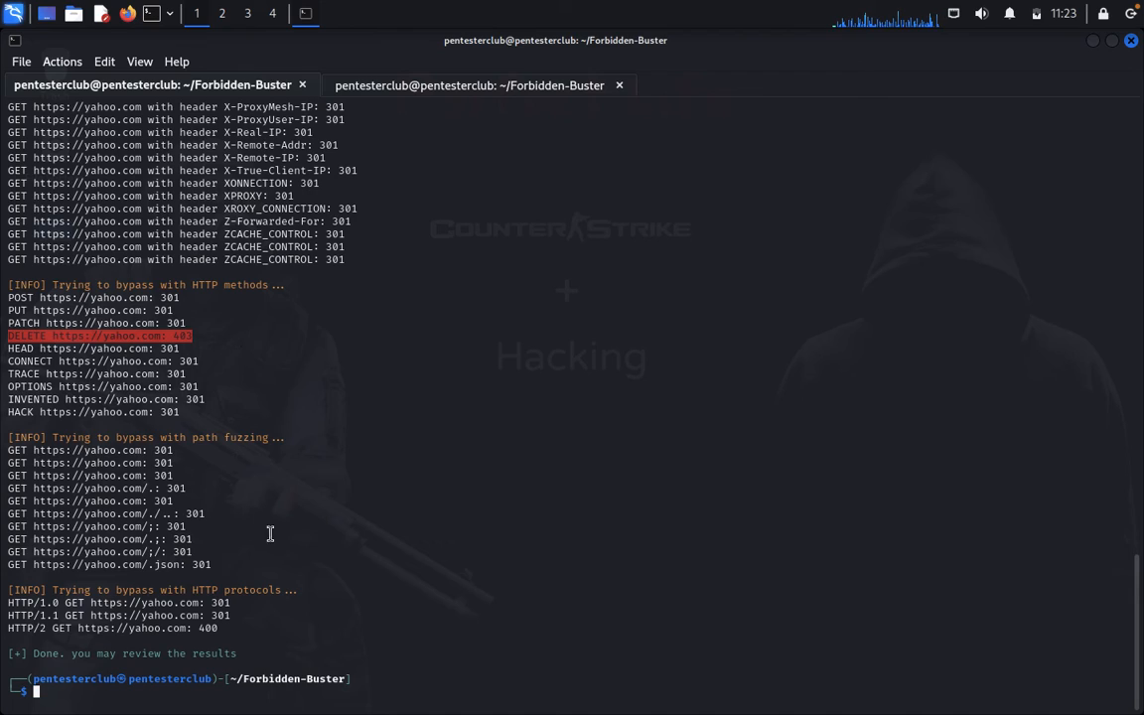
mouse_move(222, 335)
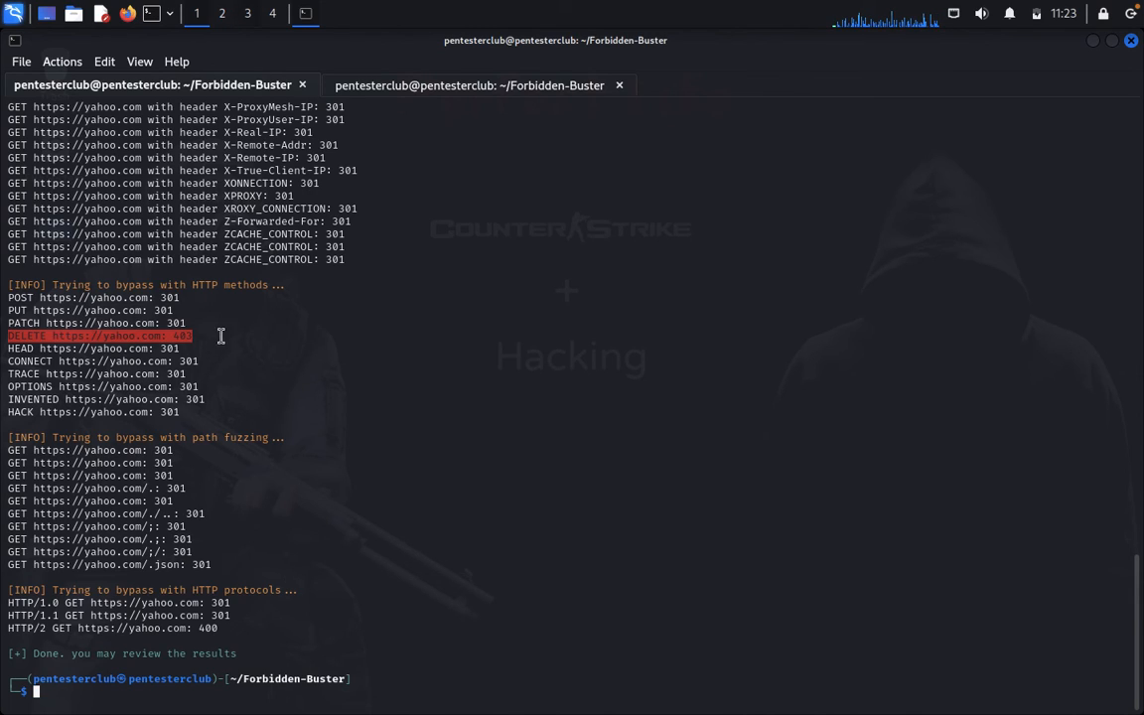
mouse_move(213, 554)
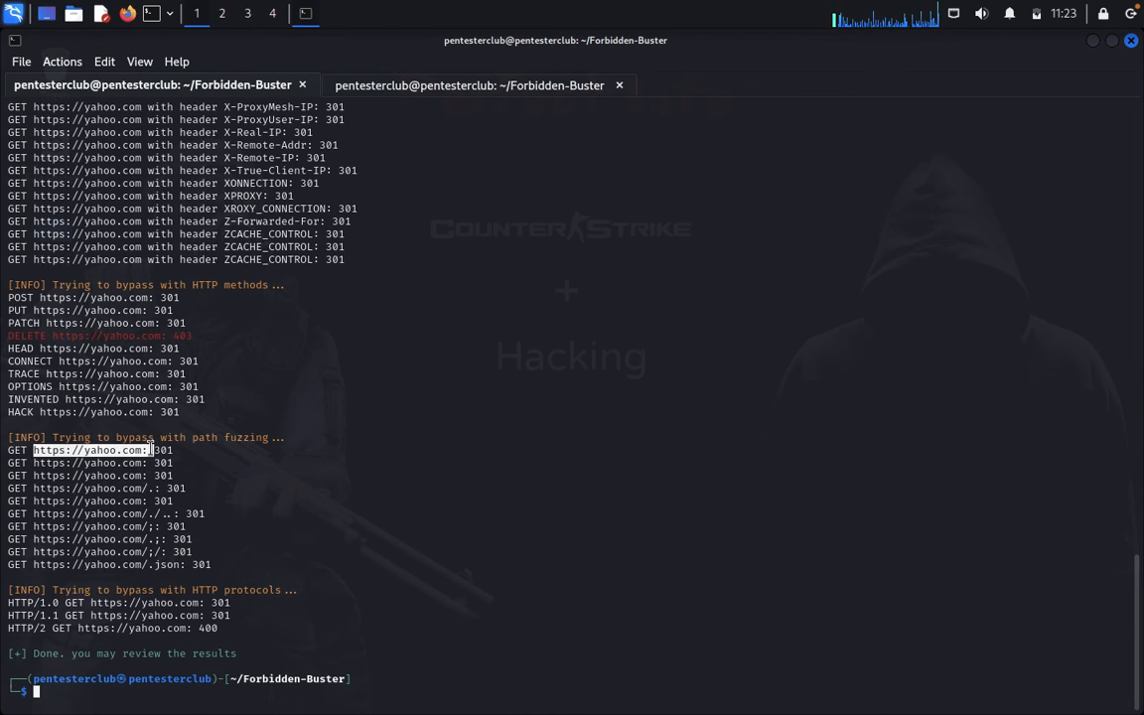
mouse_move(220, 476)
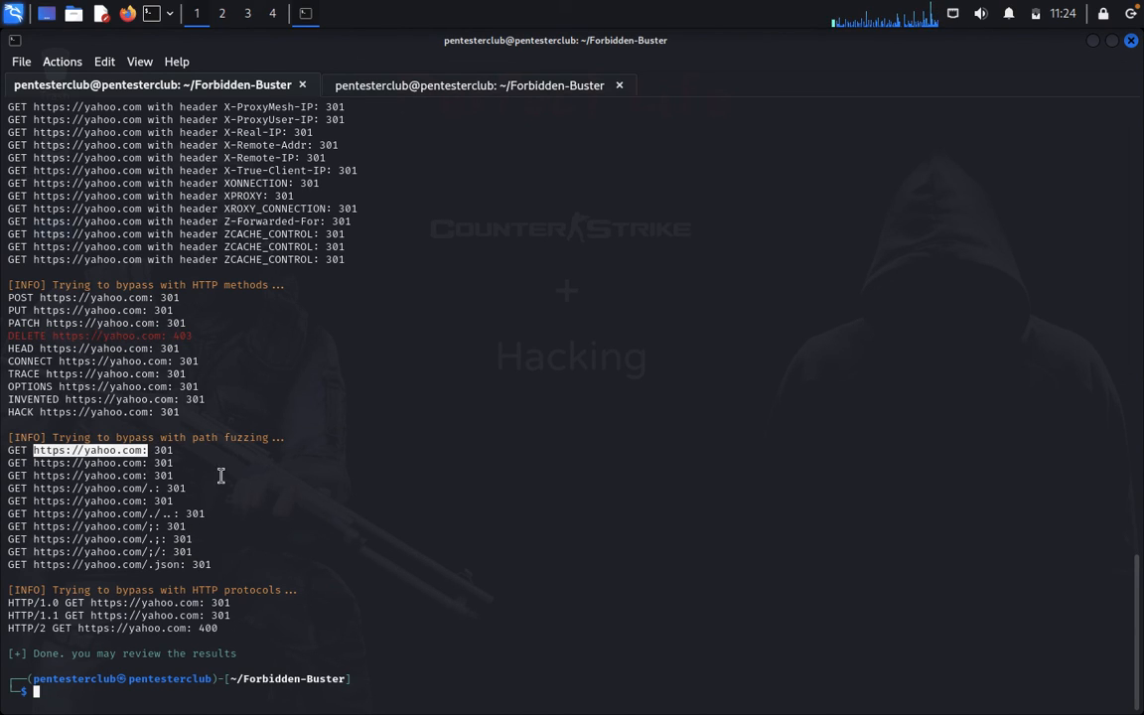